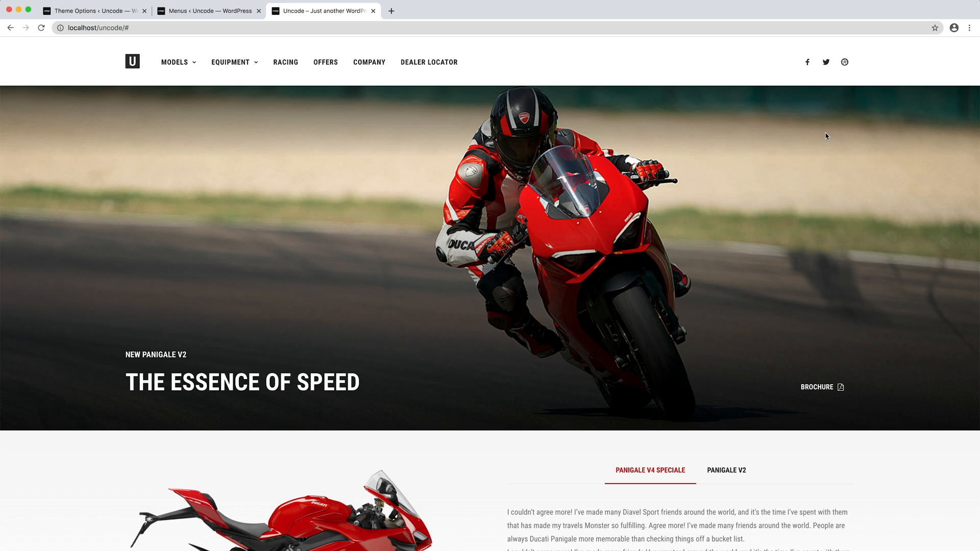
Enable the Megamenu option on the Models item of the Motorsport main menu.
scroll("down", 3)
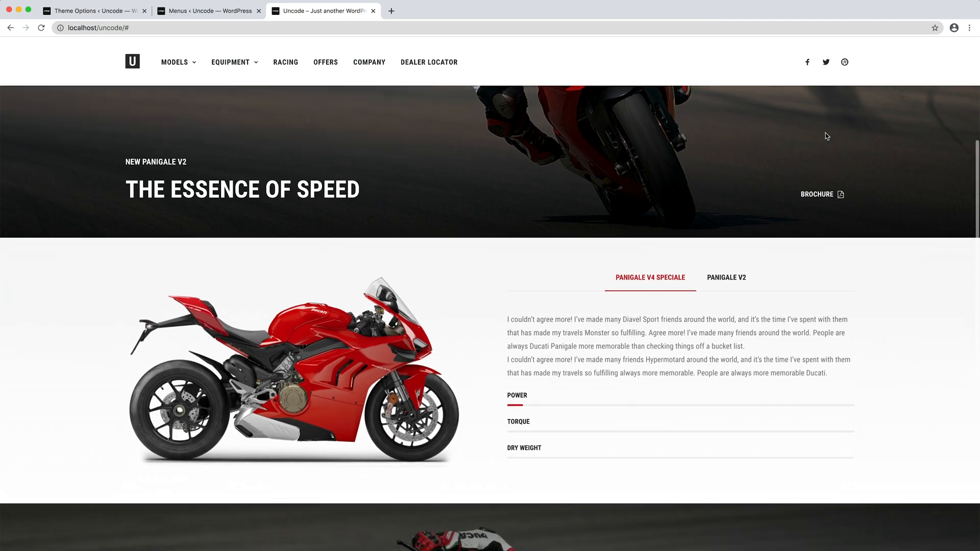
scroll("down", 3)
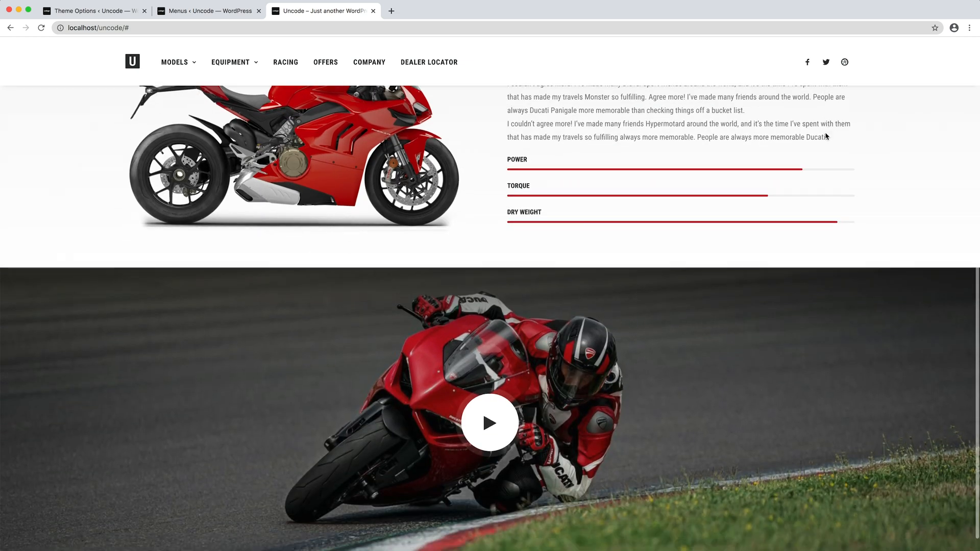
scroll("down", 3)
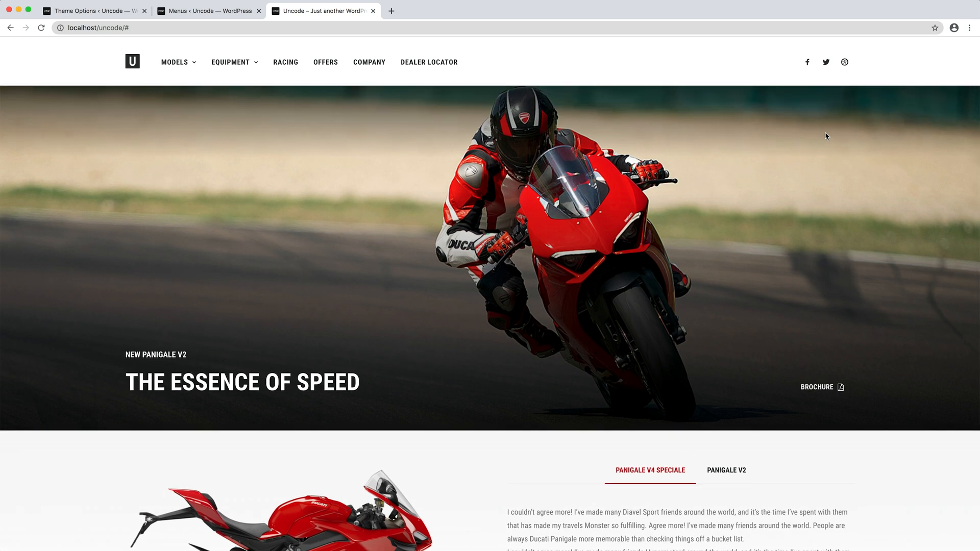
mouse_move(676, 127)
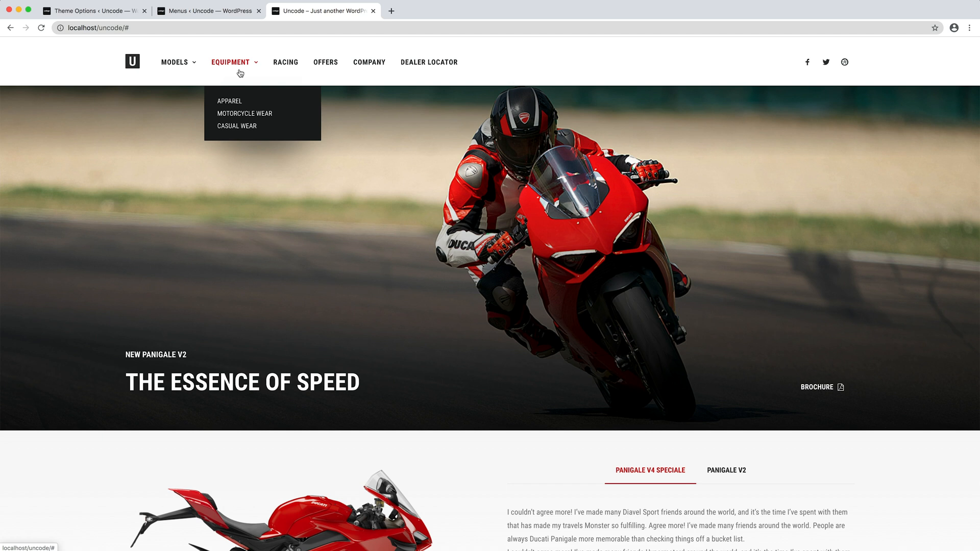
mouse_move(213, 79)
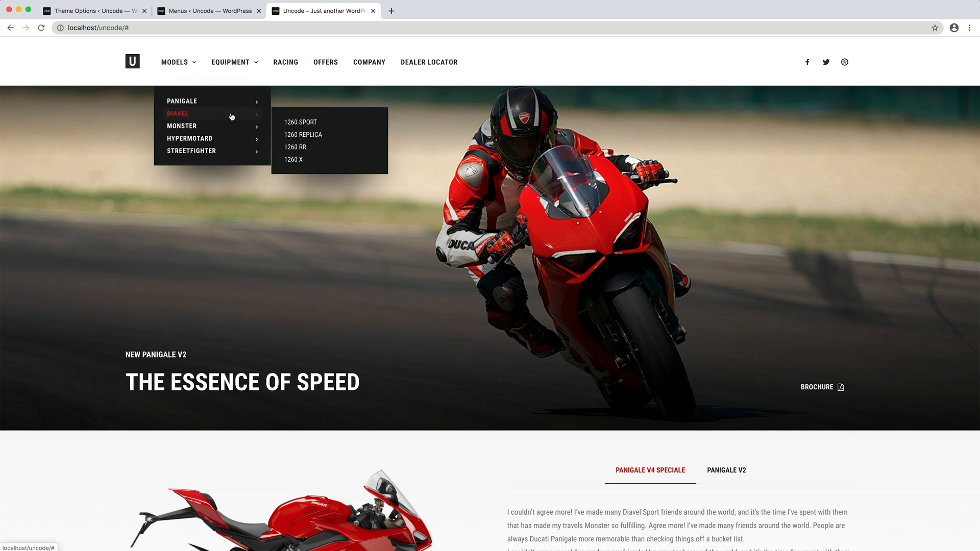
mouse_move(182, 126)
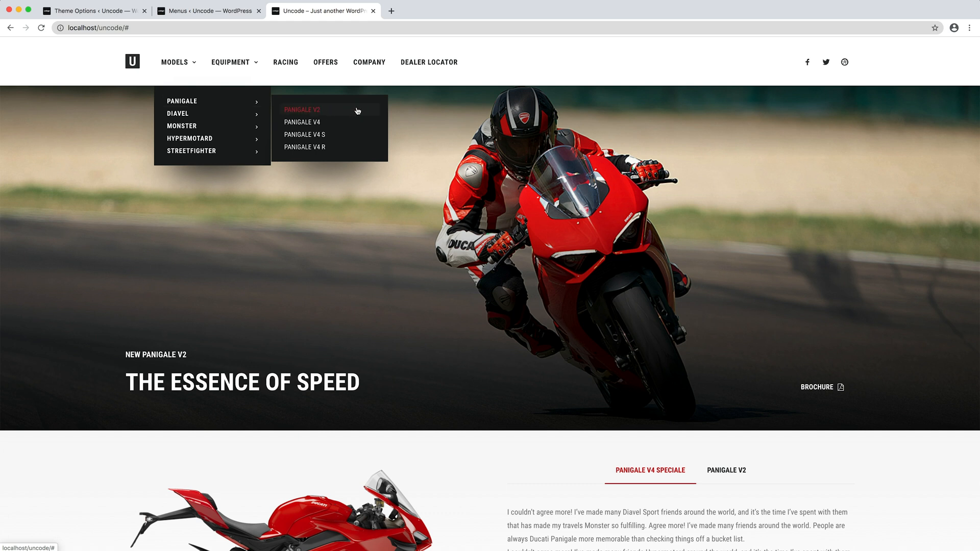
mouse_move(375, 112)
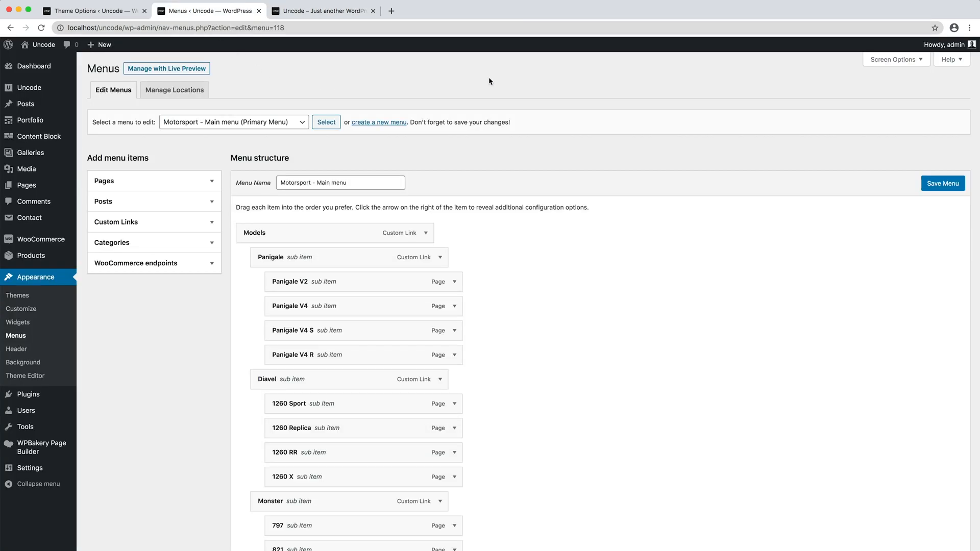
scroll("down", 3)
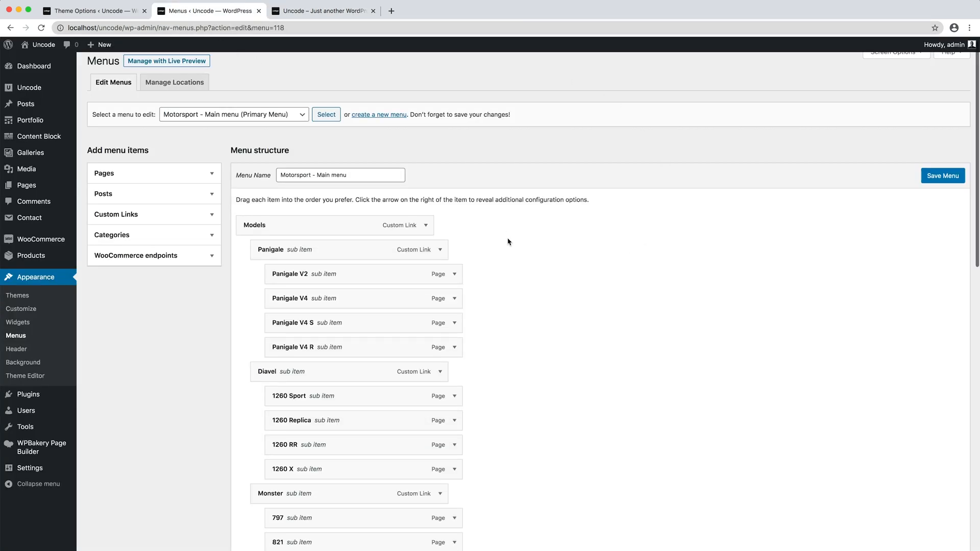
scroll("down", 3)
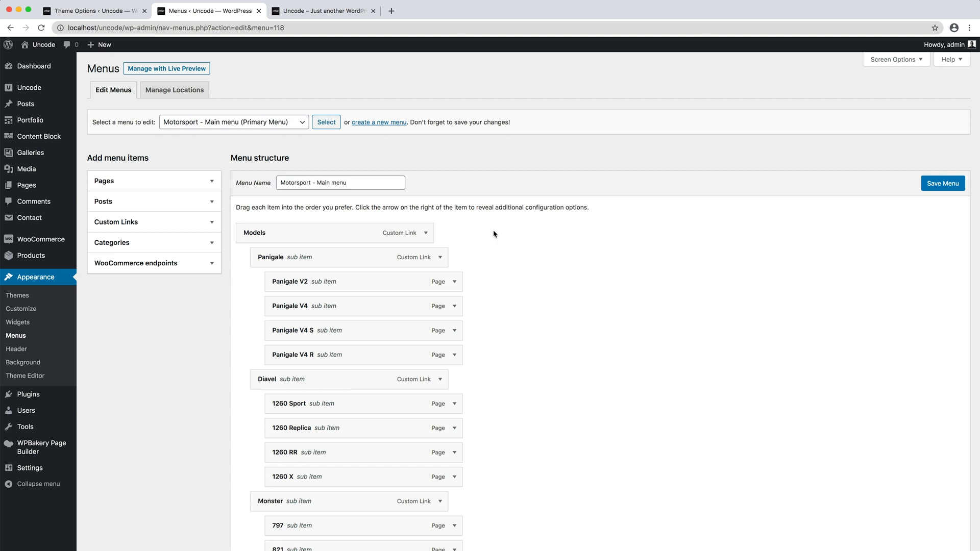
mouse_move(488, 259)
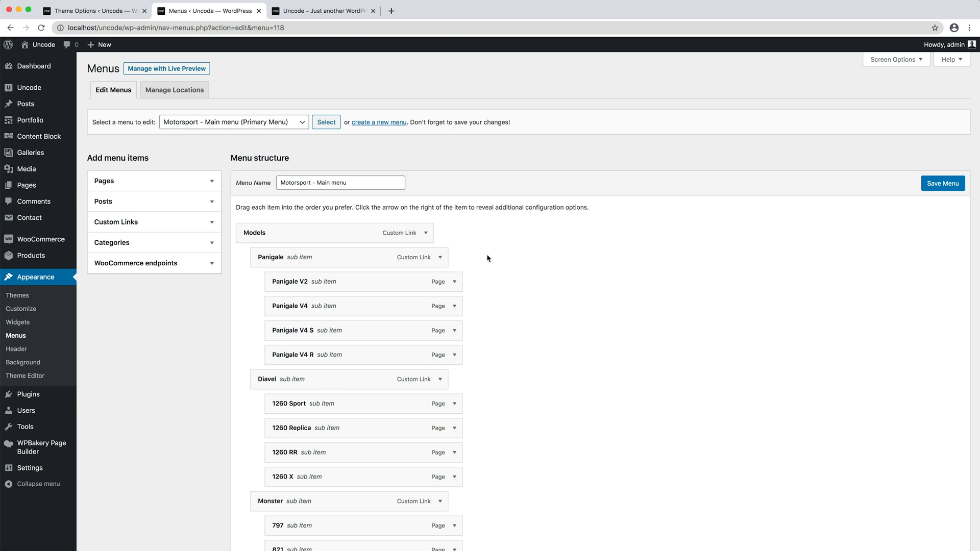
mouse_move(492, 288)
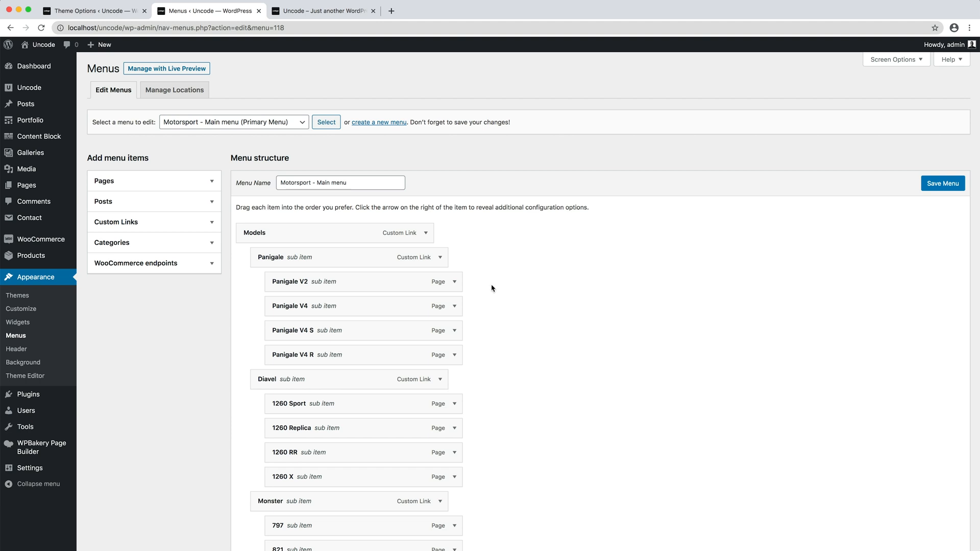
left_click(426, 233)
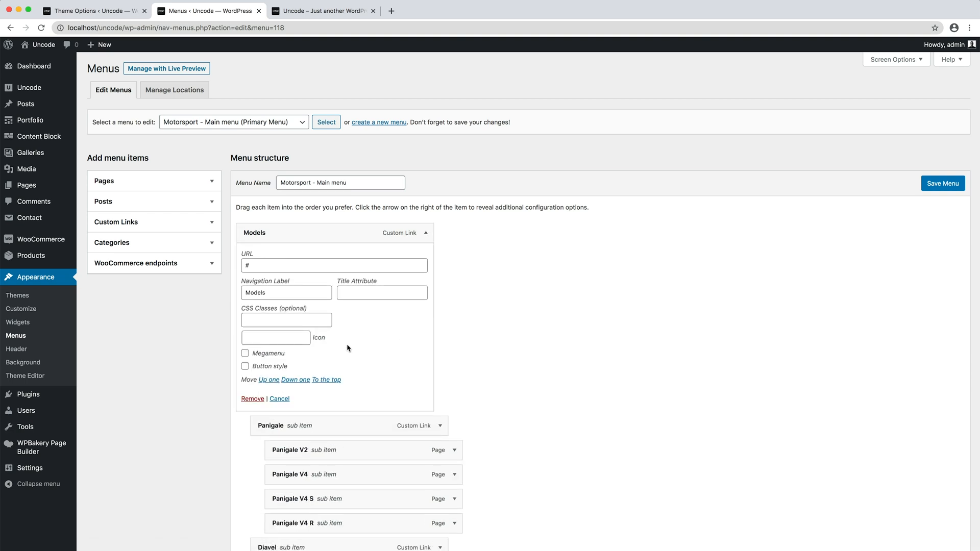
left_click(244, 353)
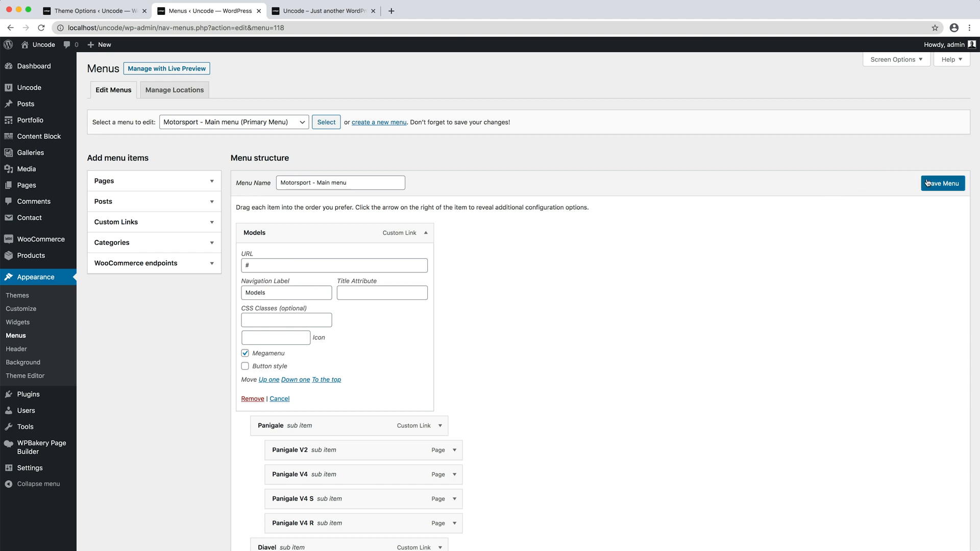
Save the main menu and return to the live site to check the Models mega menu.
left_click(942, 183)
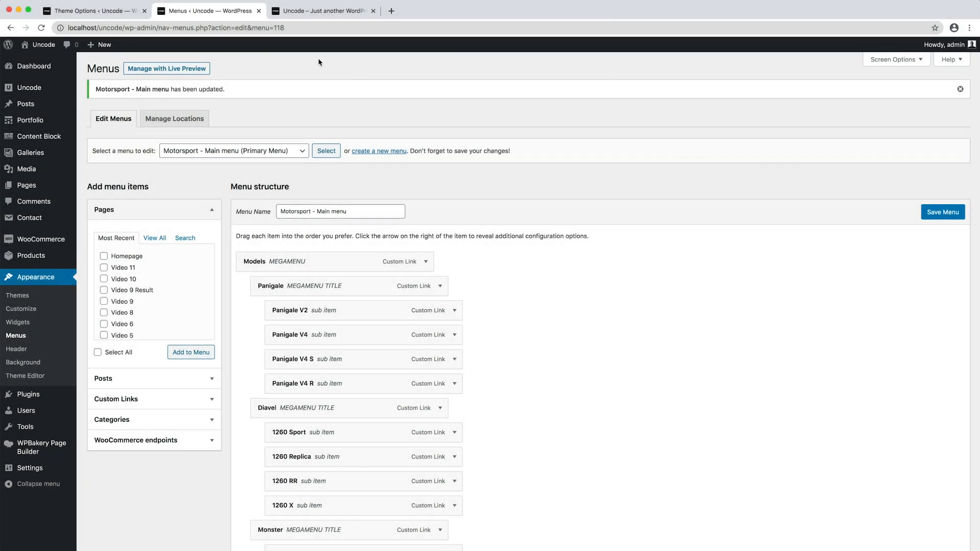
left_click(320, 10)
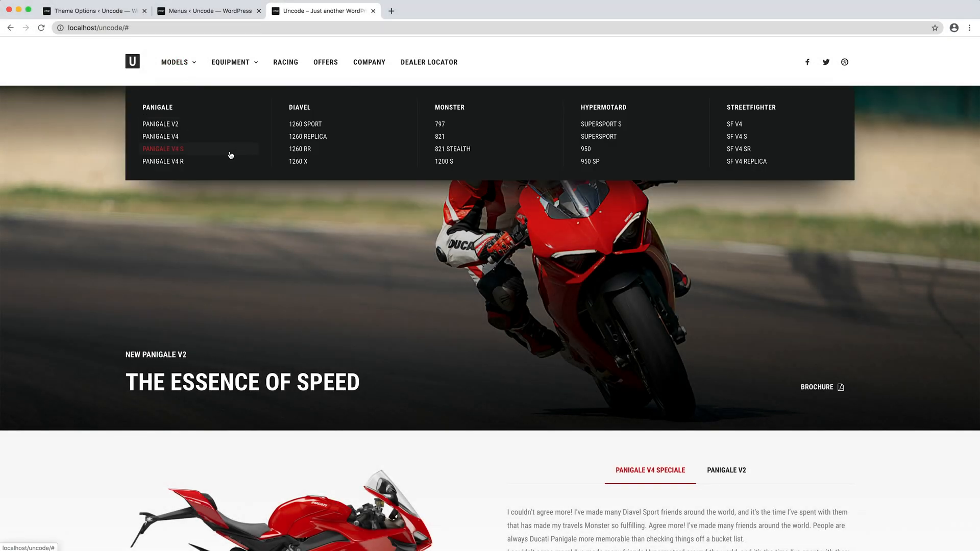
mouse_move(214, 105)
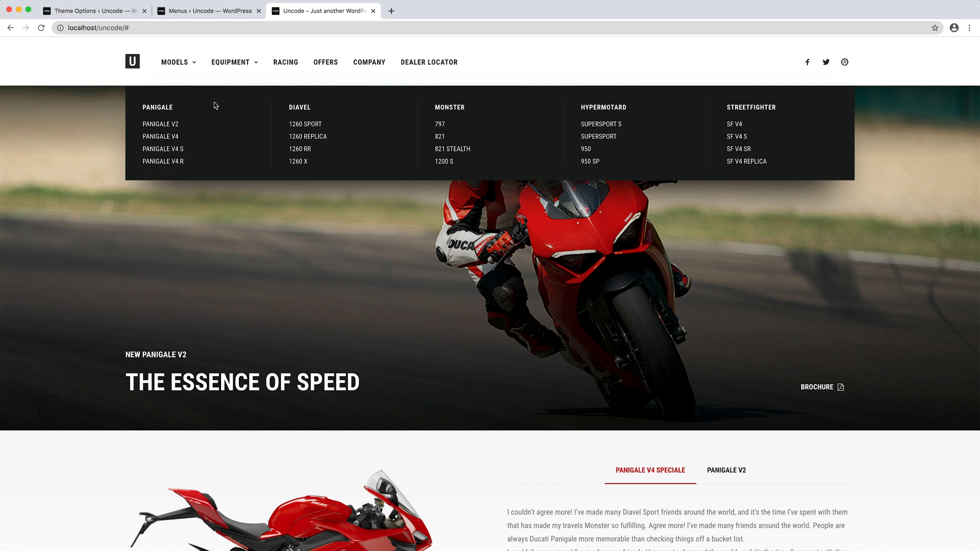
mouse_move(347, 110)
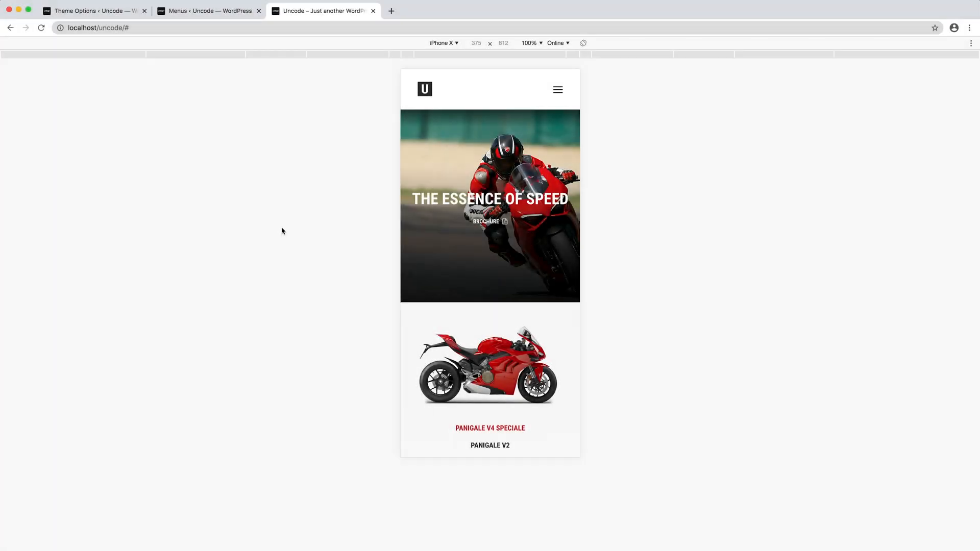
left_click(558, 90)
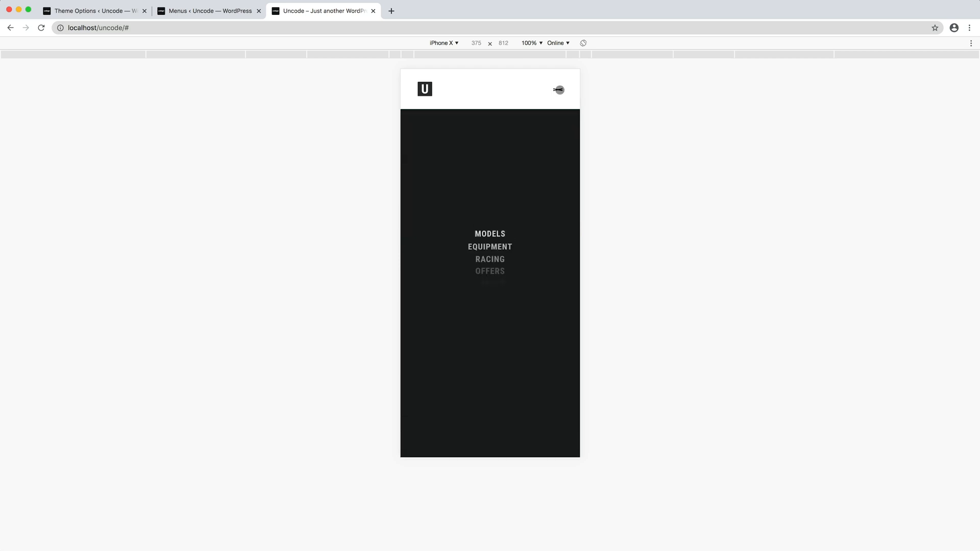
left_click(557, 89)
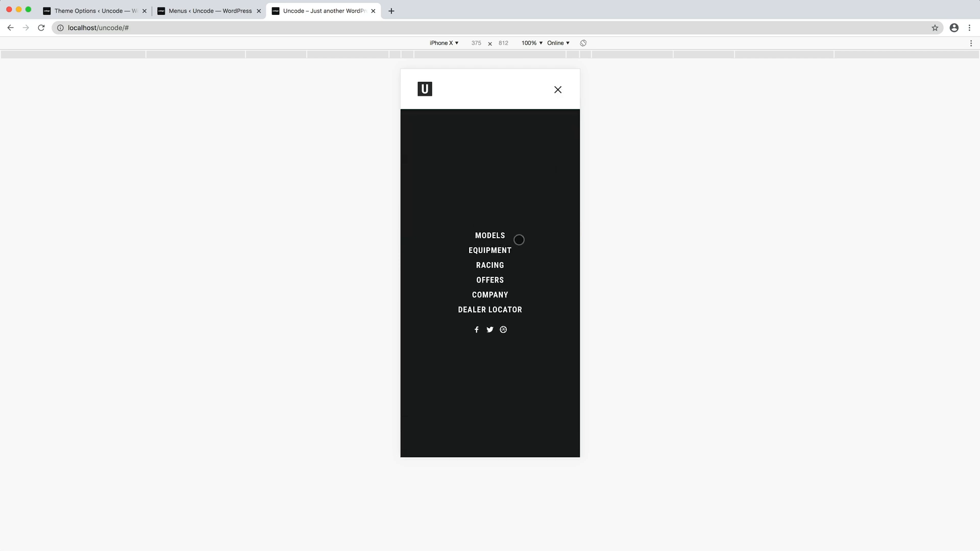
left_click(490, 236)
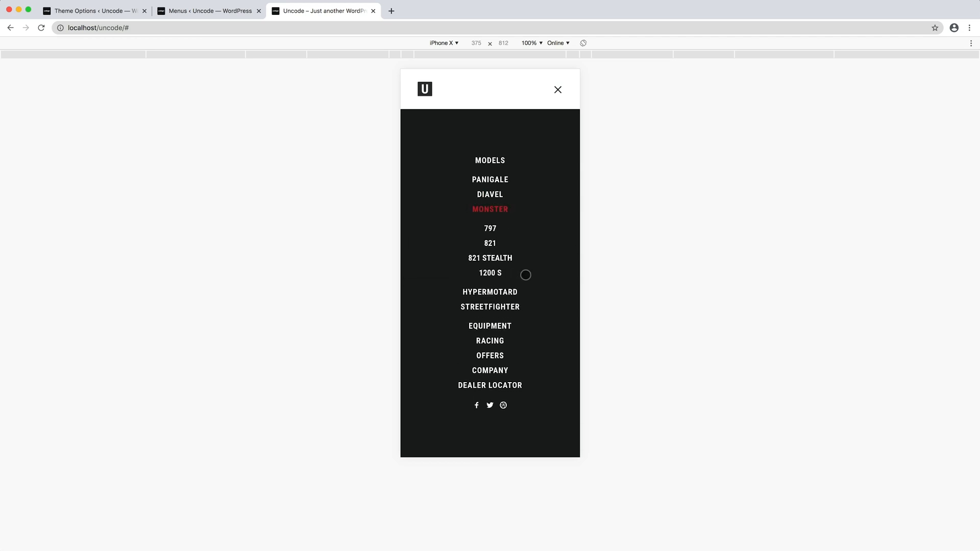
left_click(558, 90)
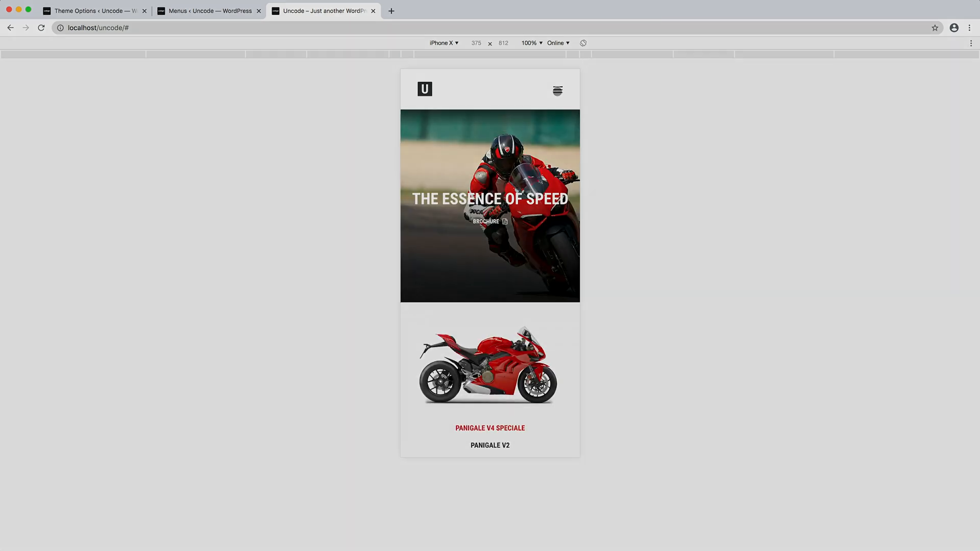
left_click(583, 43)
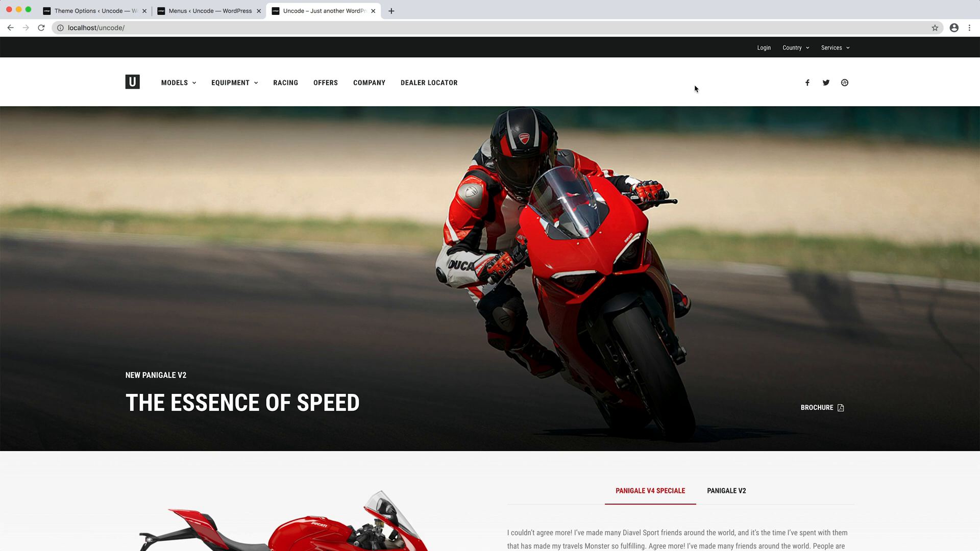
mouse_move(741, 49)
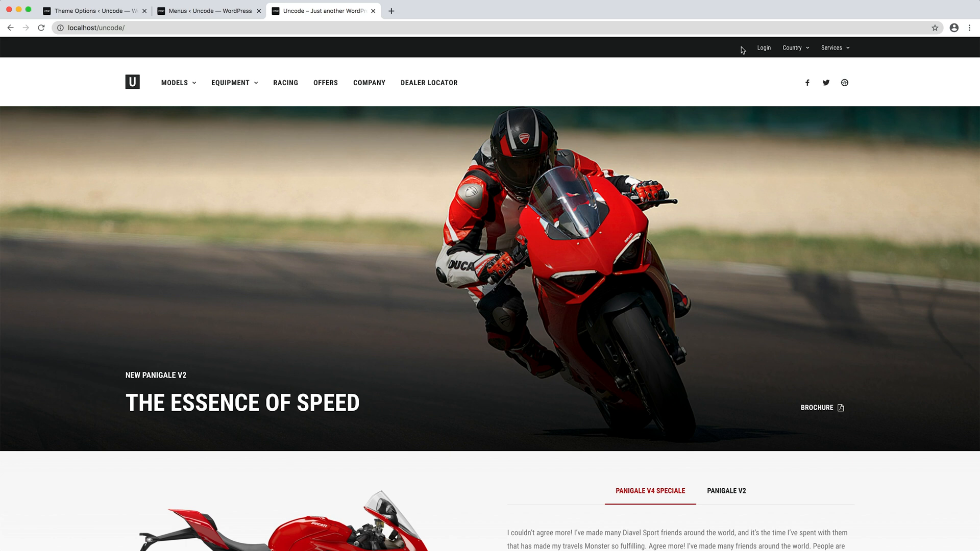
mouse_move(764, 48)
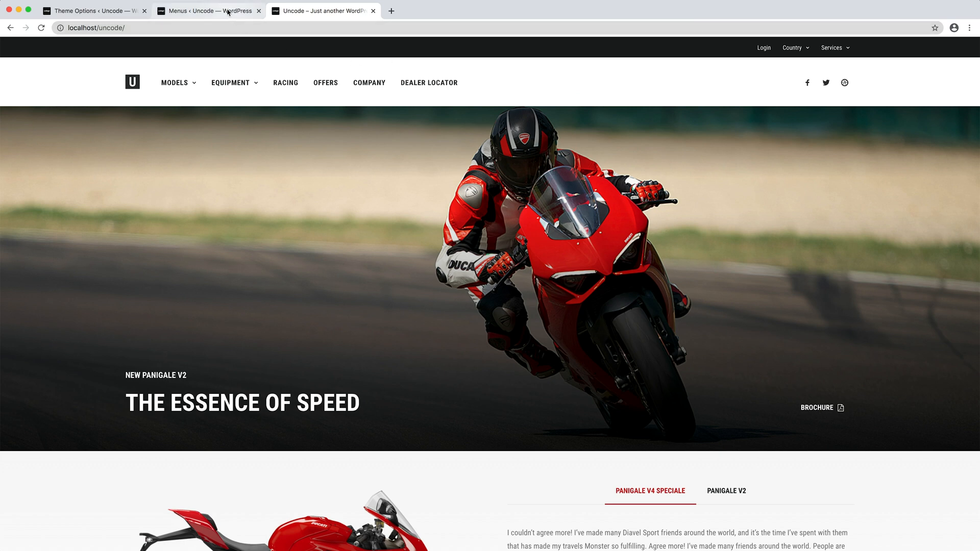
Tick Secondary Menu as the display location for Motorsport - Secondary, then move to Theme Options.
left_click(208, 10)
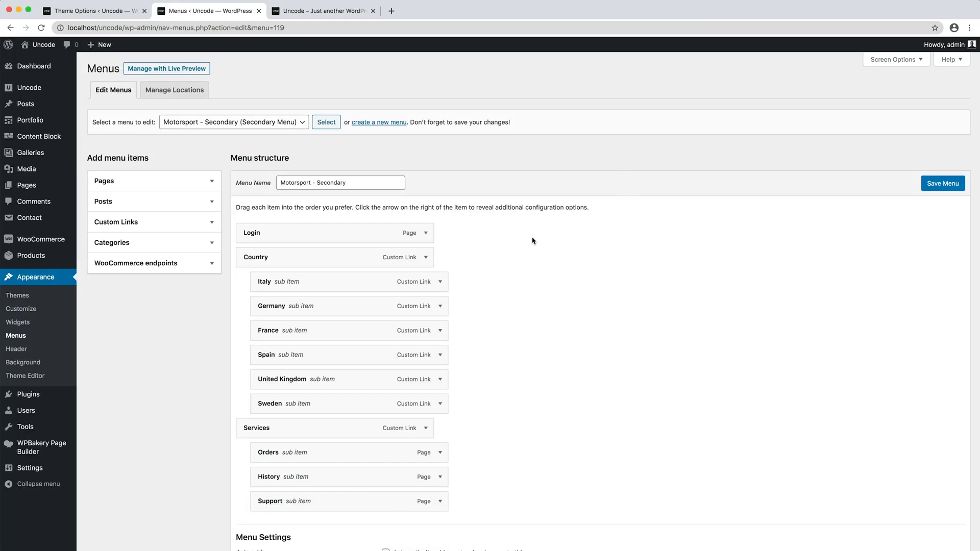
scroll("down", 3)
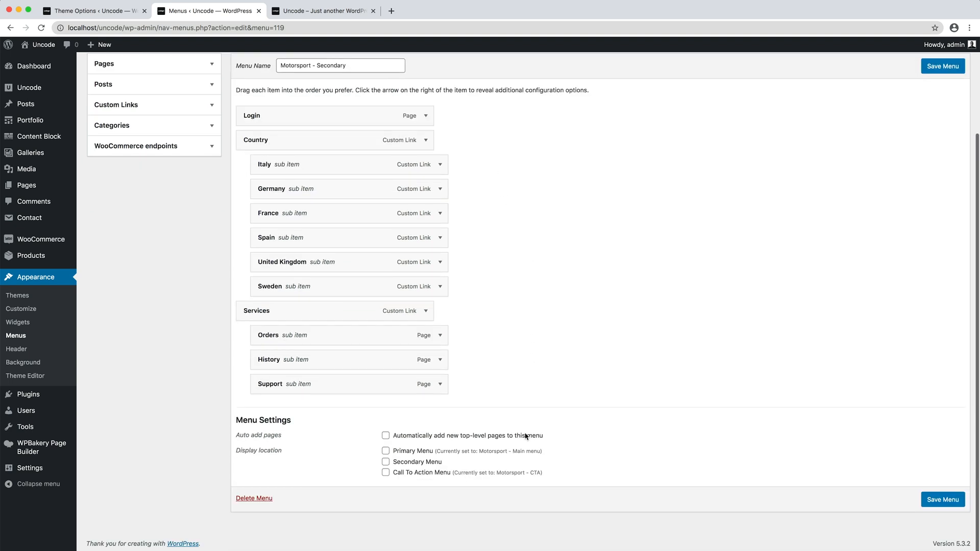
left_click(386, 461)
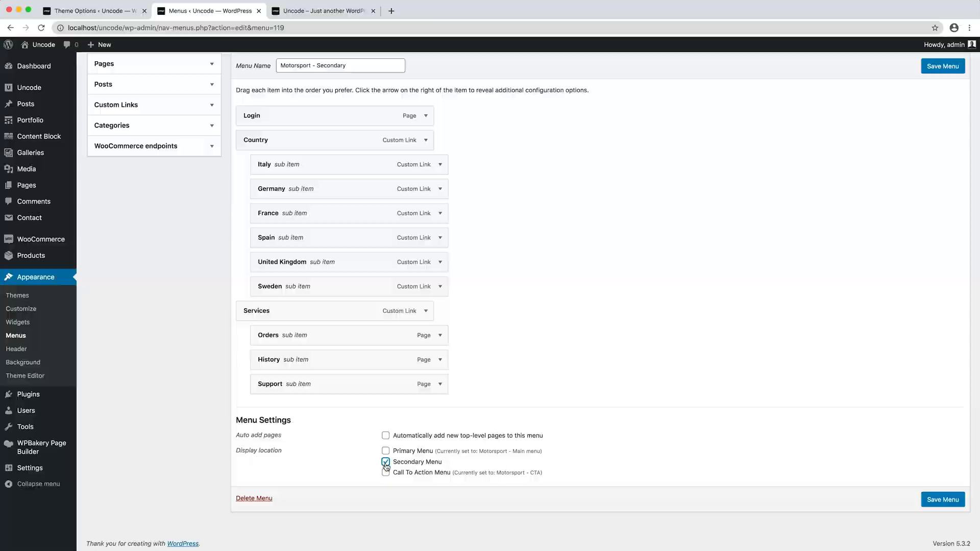
left_click(386, 461)
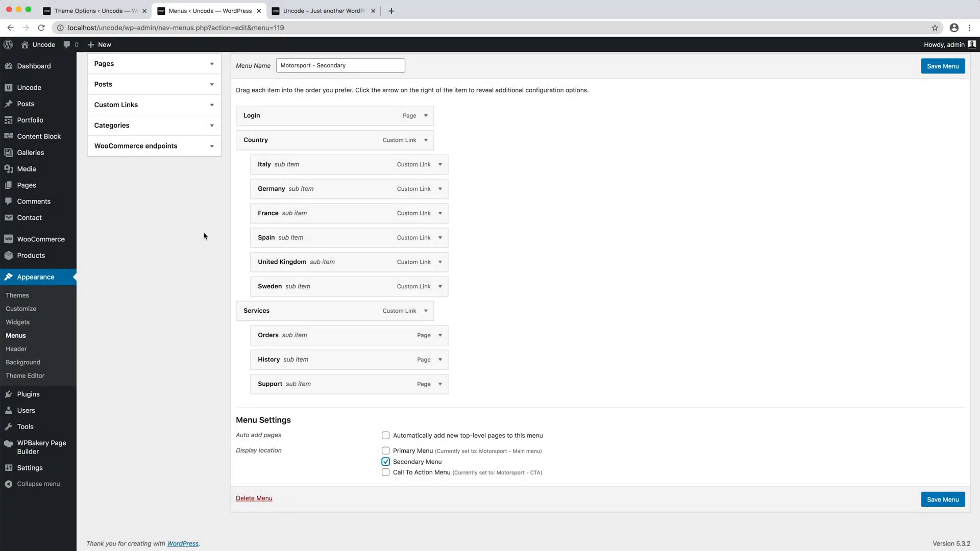
left_click(91, 10)
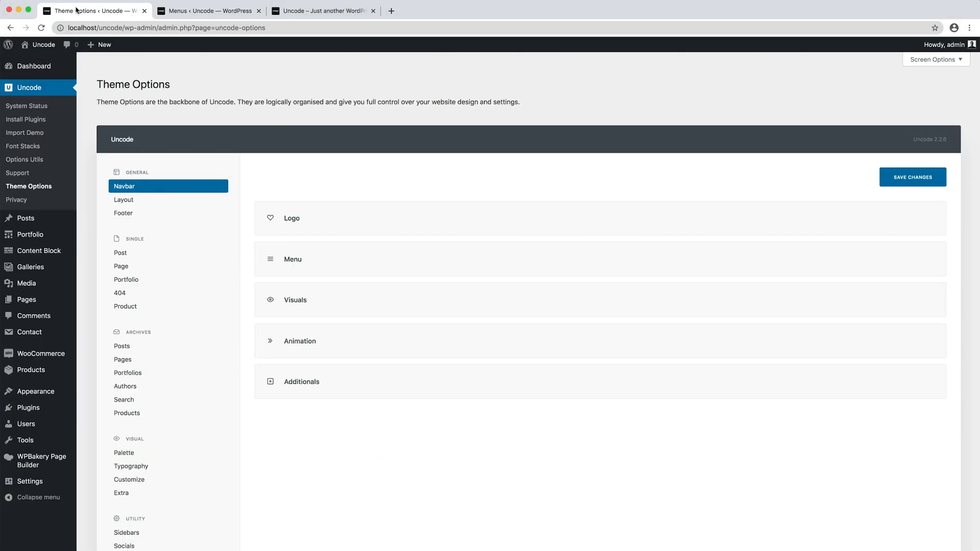
mouse_move(578, 306)
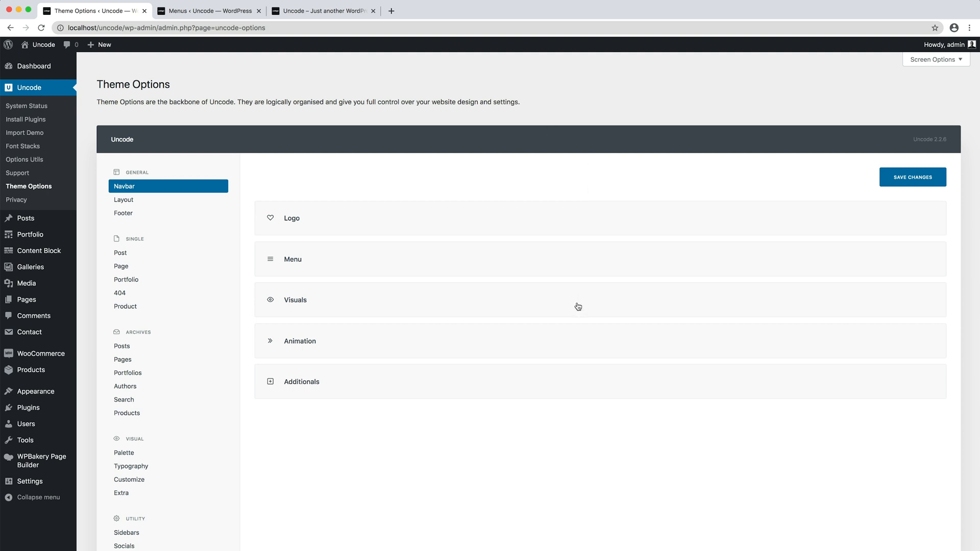
left_click(302, 382)
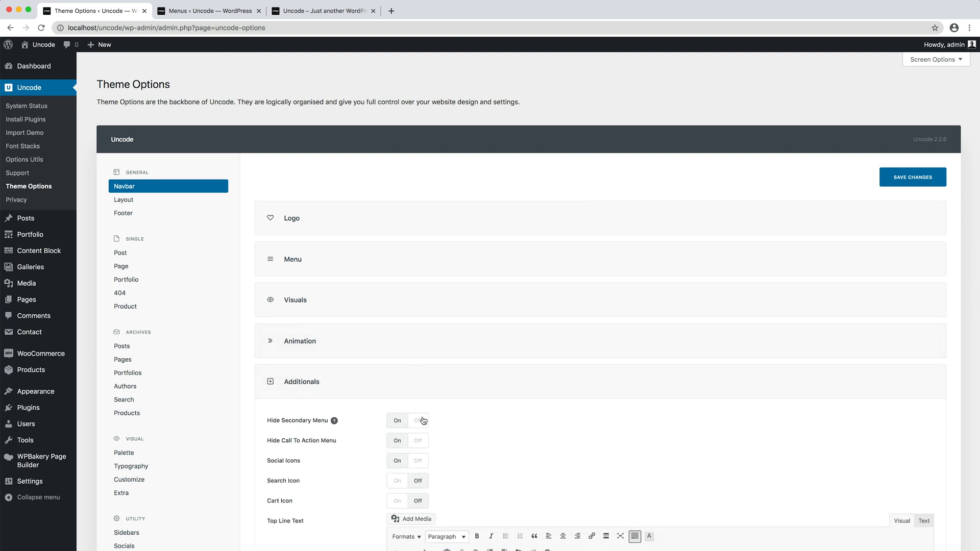
left_click(418, 421)
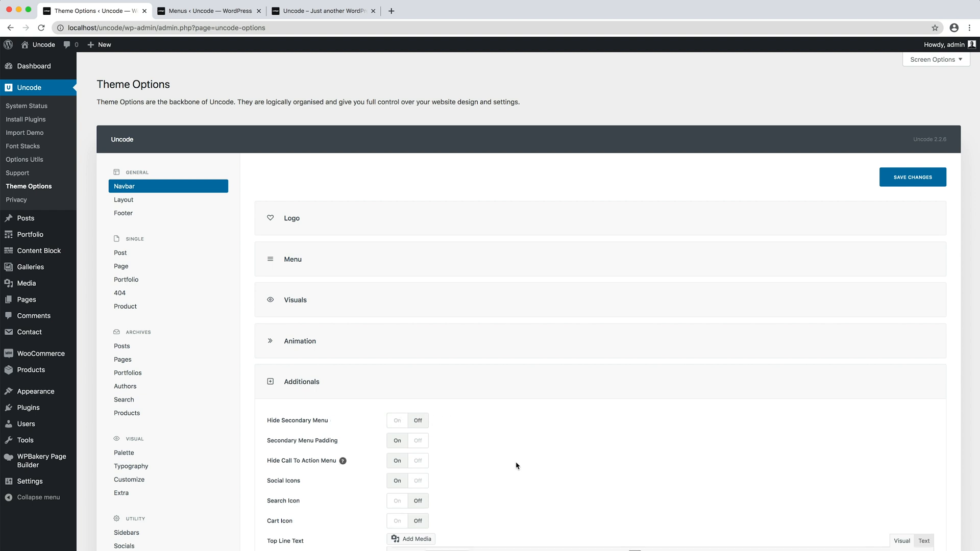
scroll("down", 3)
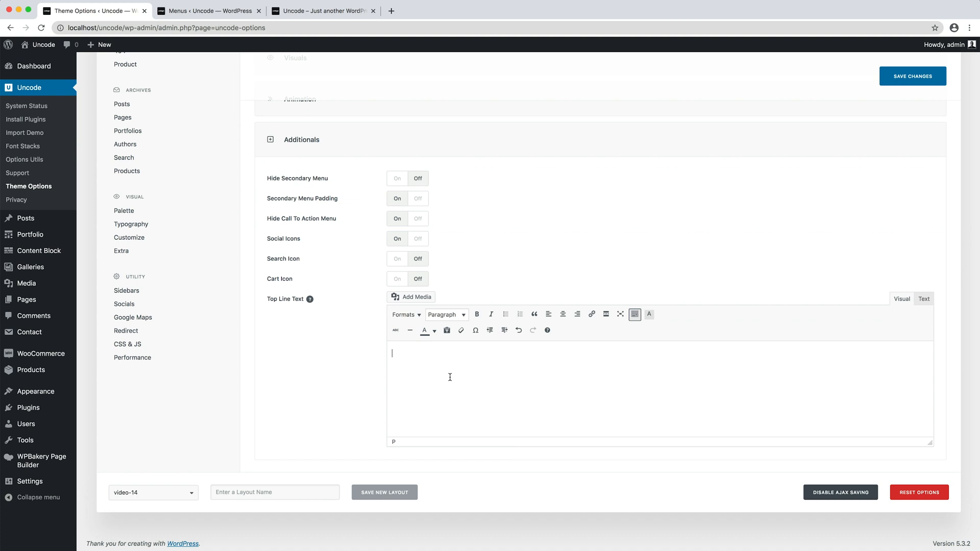
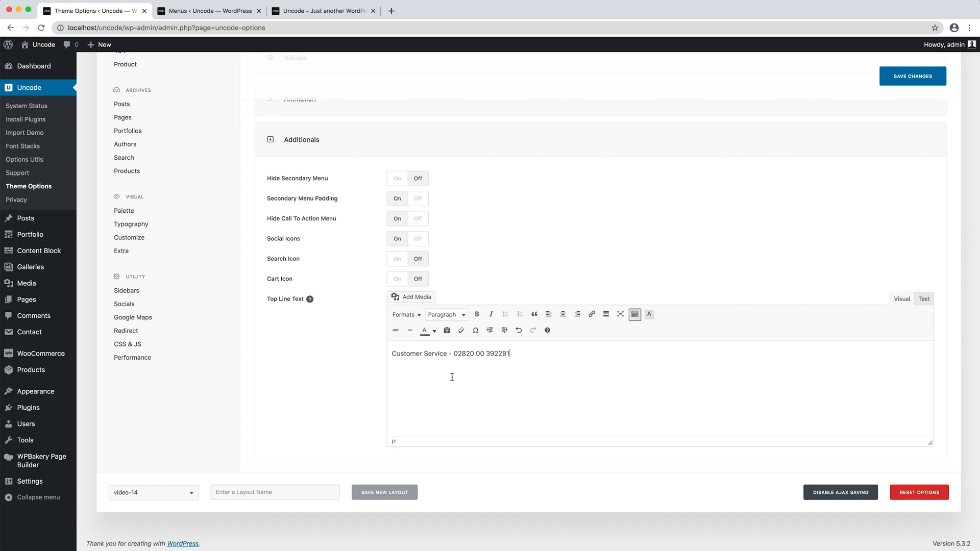
Save the theme options and return to the live website.
left_click(912, 76)
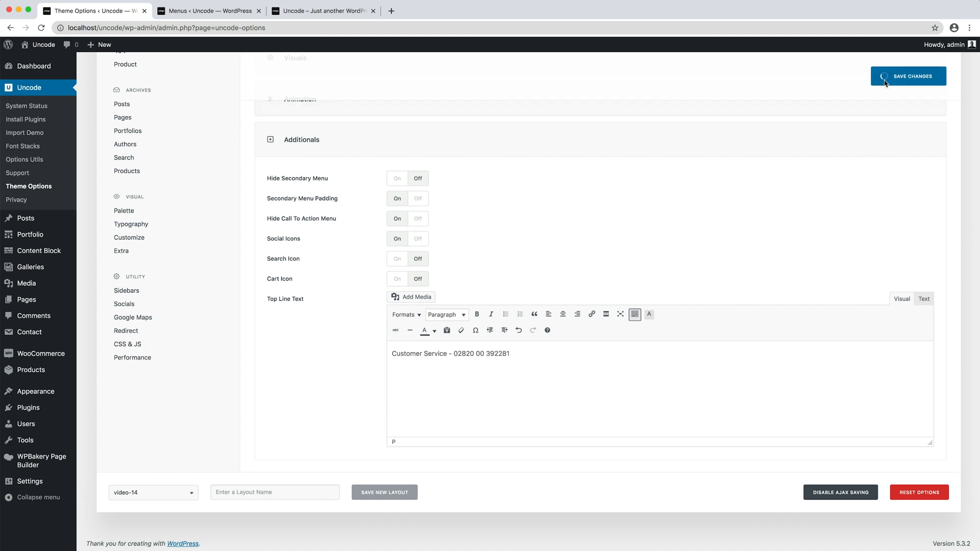
left_click(909, 76)
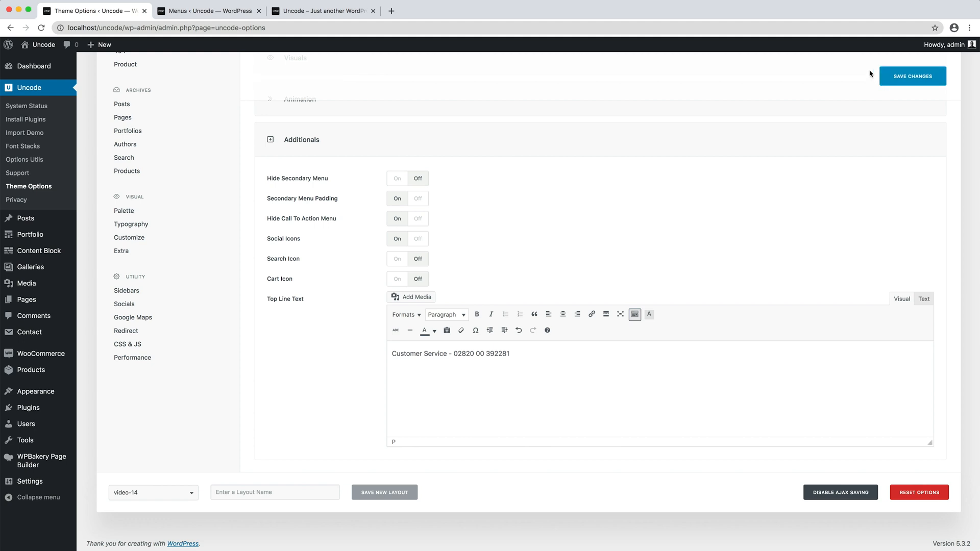
left_click(321, 10)
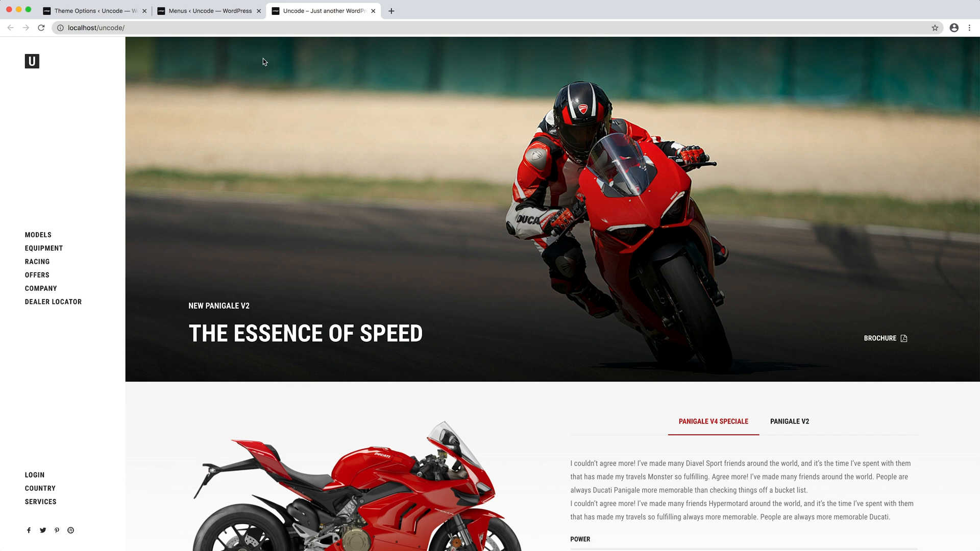
mouse_move(80, 421)
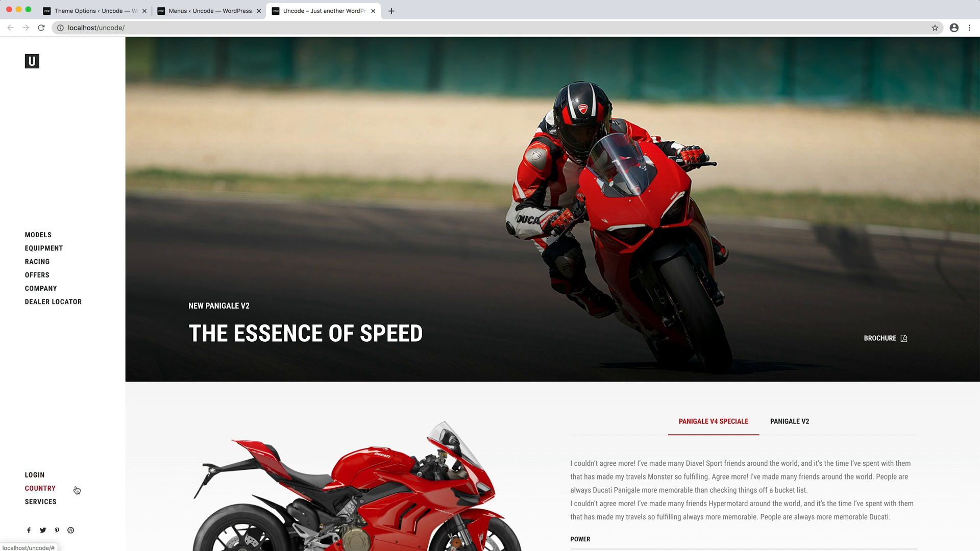
Browse the full-screen navigation and Models submenu, reloading the homepage to see the new top bar.
left_click(40, 489)
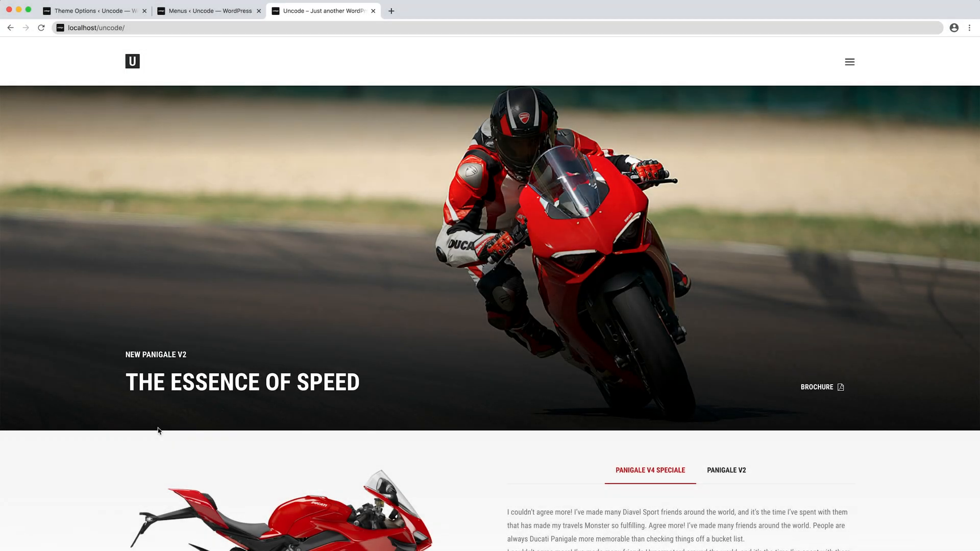
mouse_move(745, 264)
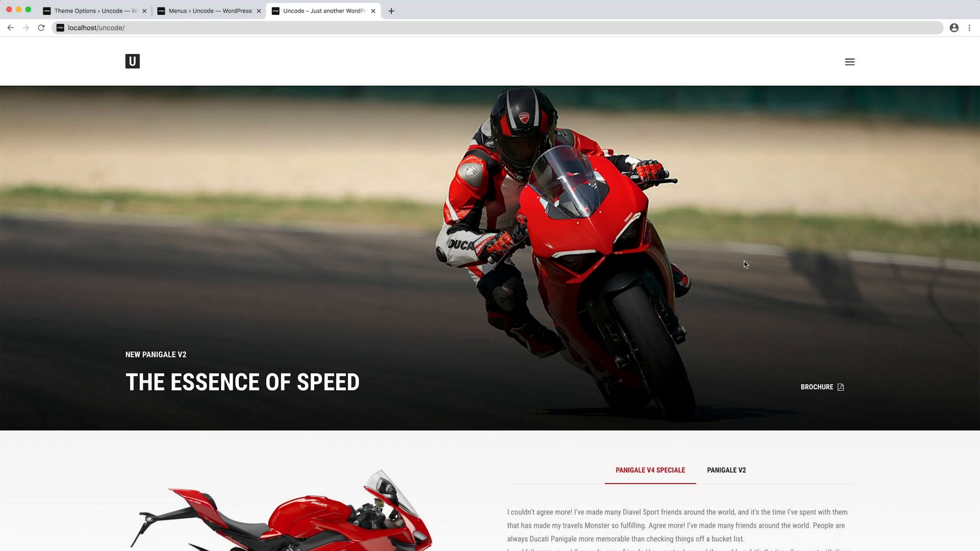
mouse_move(848, 62)
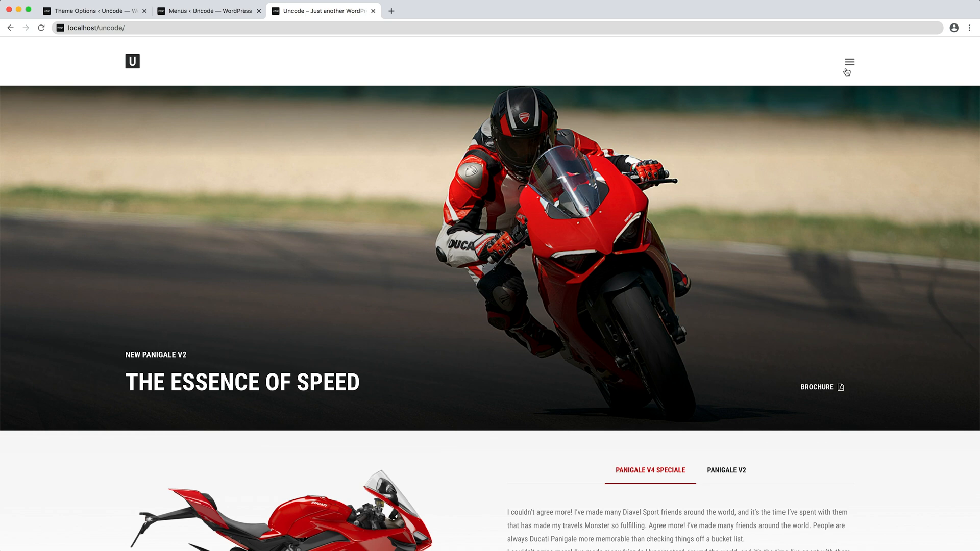
left_click(849, 61)
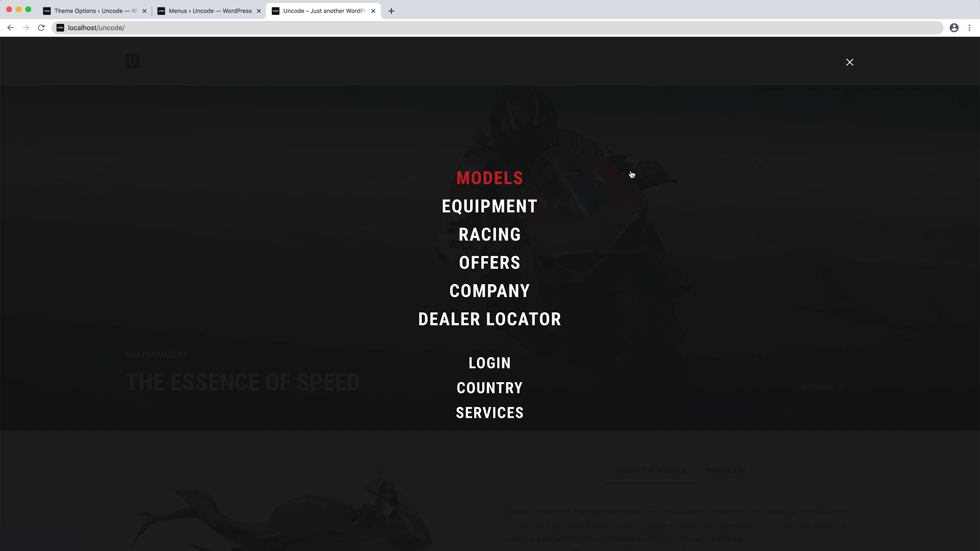
left_click(489, 178)
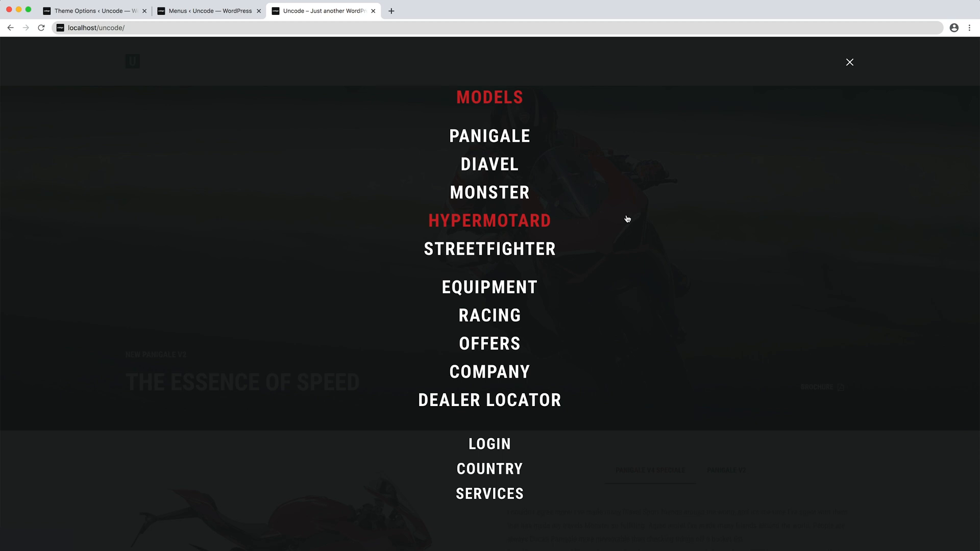
left_click(850, 63)
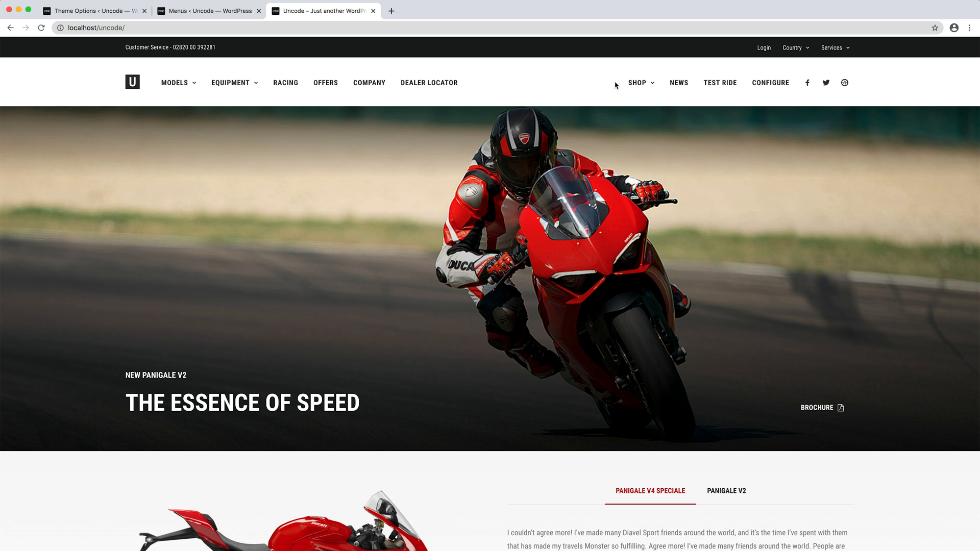
Check the Shop dropdown (Brand New, Pre-Owned) on the live site, then return to the Motorsport - CTA menu editor.
left_click(637, 83)
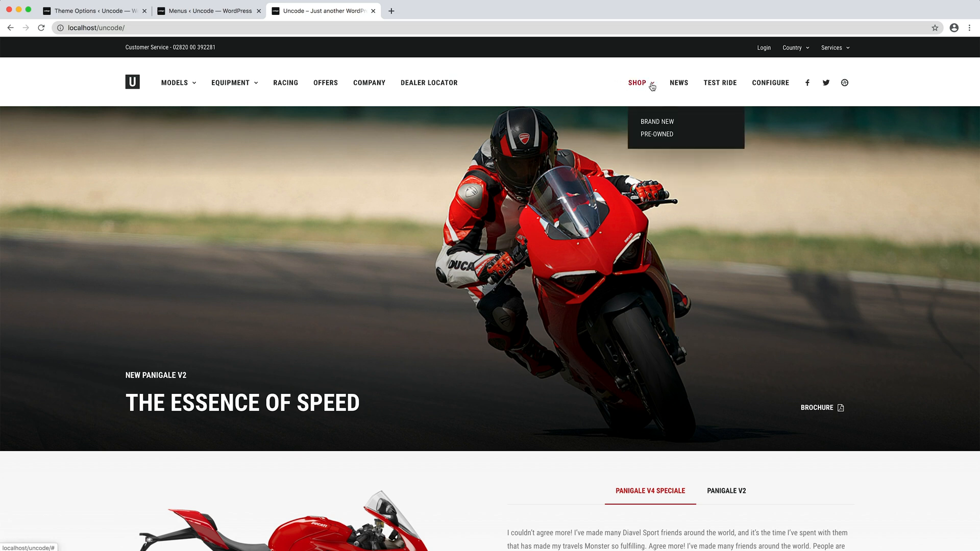
mouse_move(656, 134)
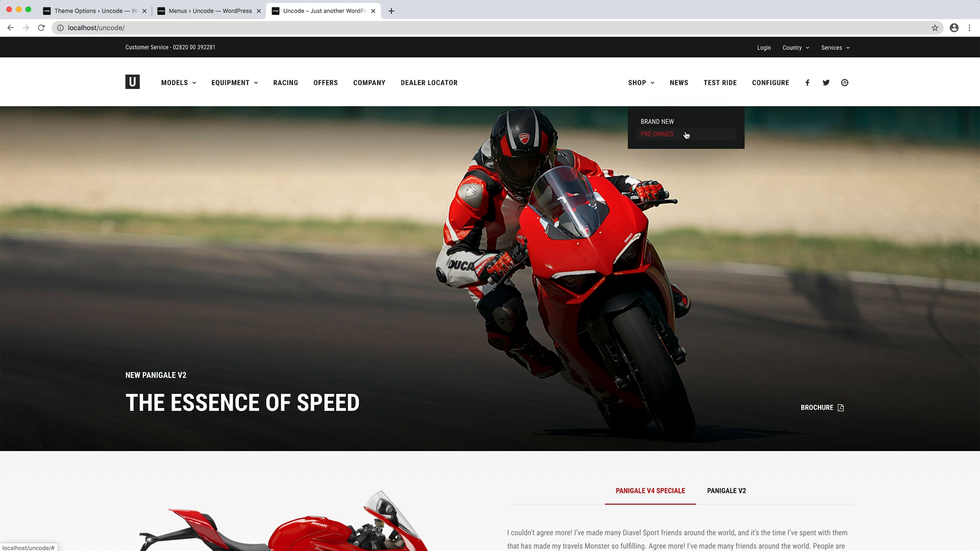
mouse_move(541, 73)
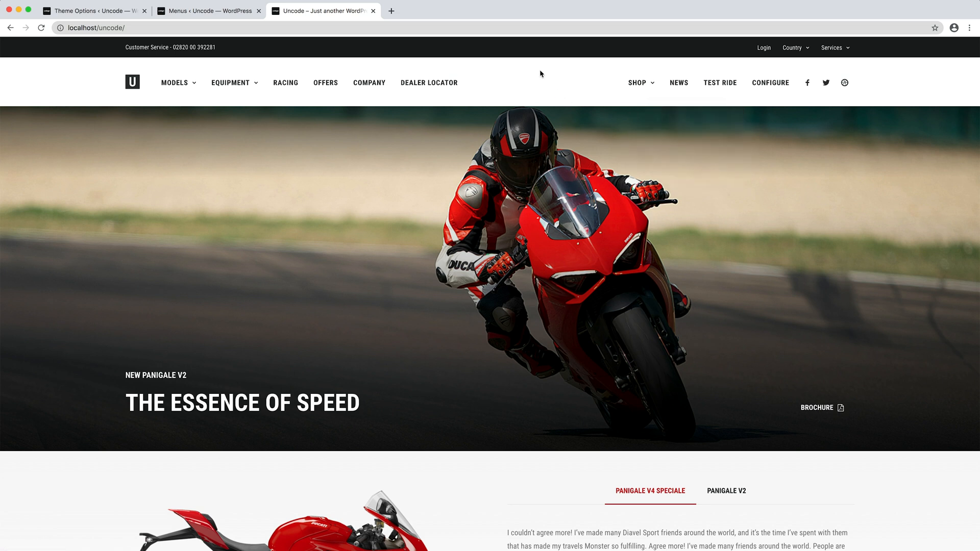
left_click(209, 11)
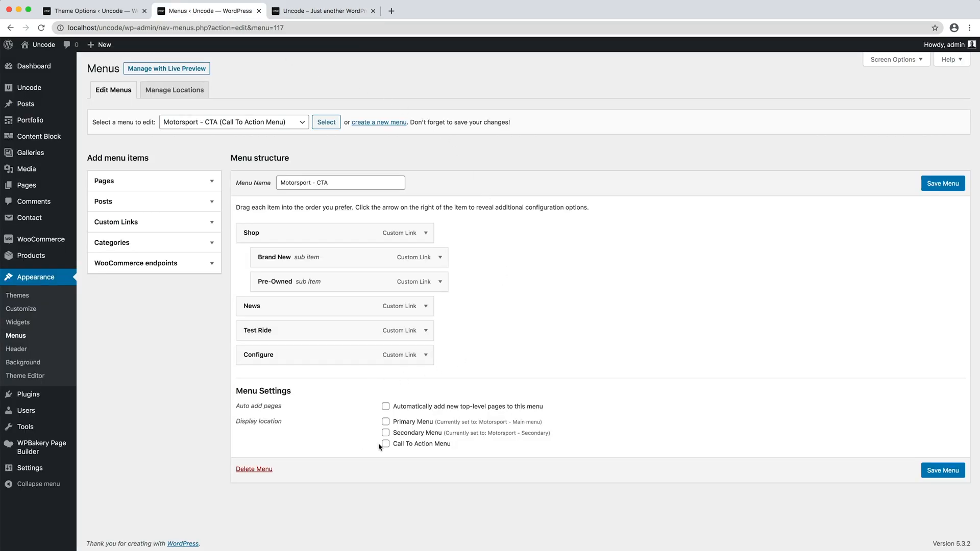
Tick Call To Action Menu as the display location for Motorsport - CTA, then move to Theme Options.
left_click(386, 444)
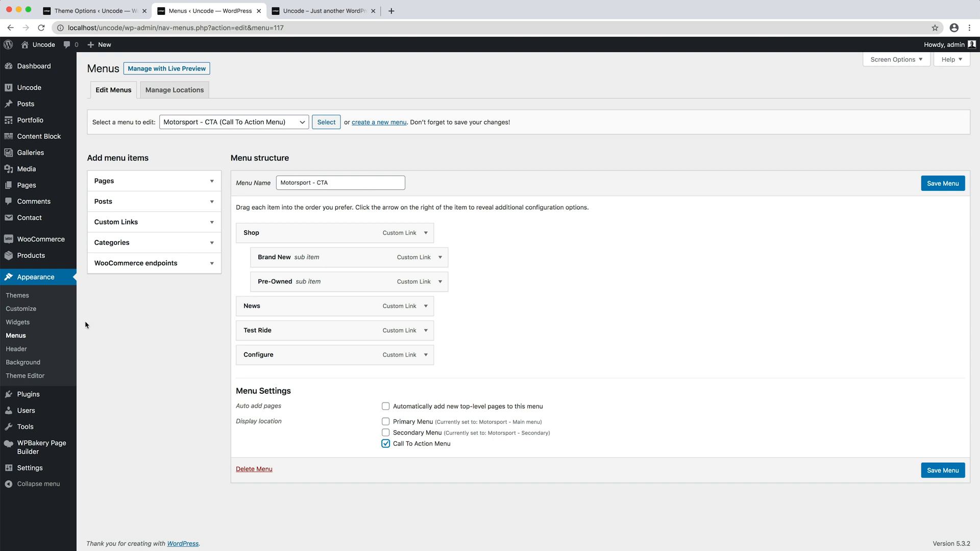
left_click(91, 11)
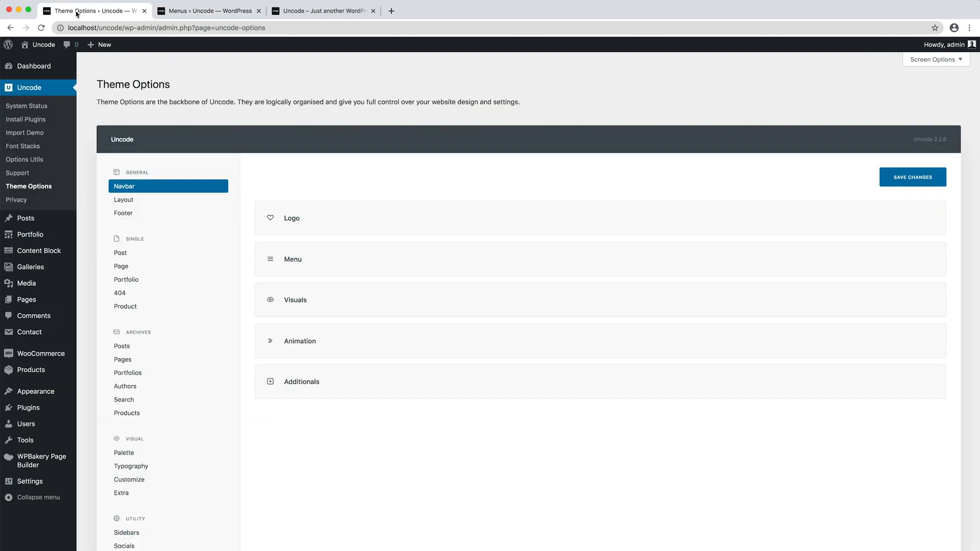
mouse_move(465, 325)
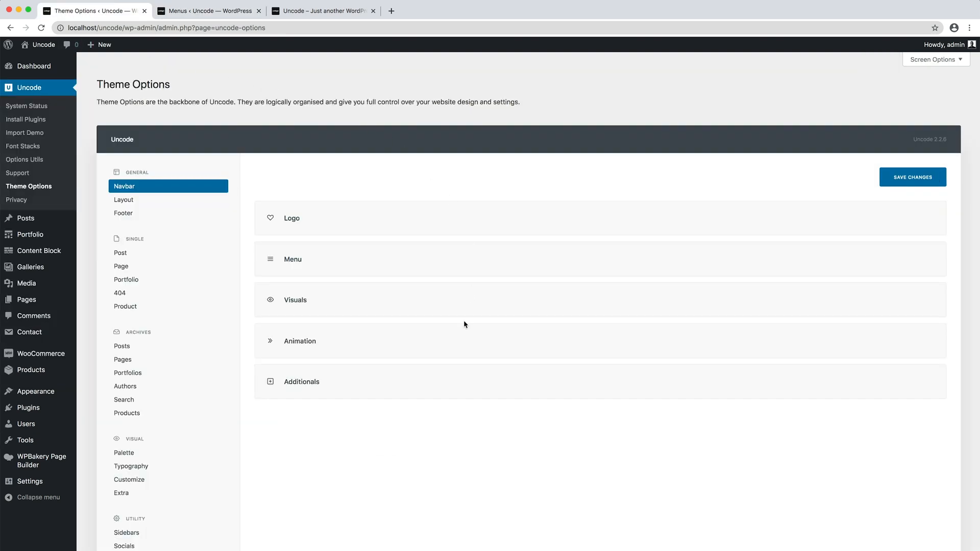
In Navbar Additionals, set Hide Call To Action Menu to Off and save the theme options.
left_click(301, 381)
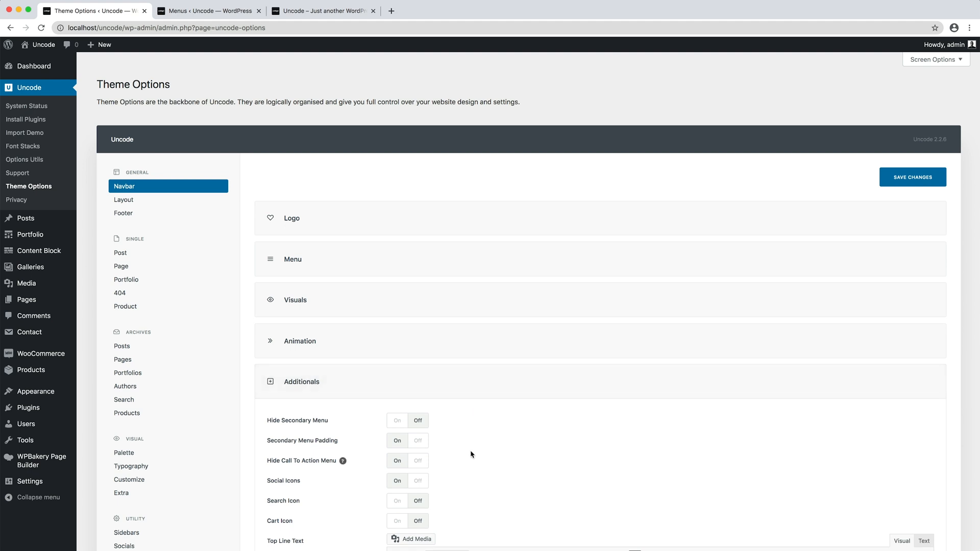
mouse_move(425, 464)
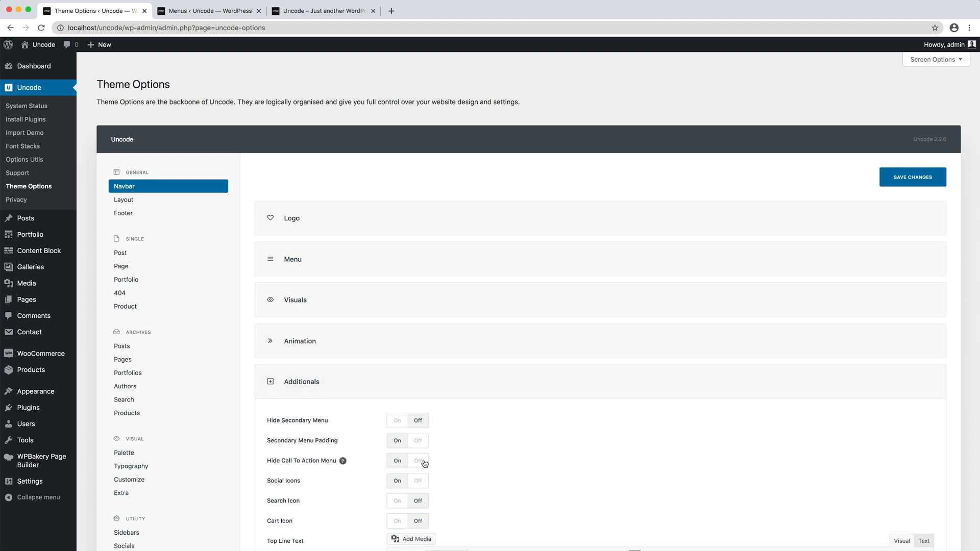
left_click(417, 460)
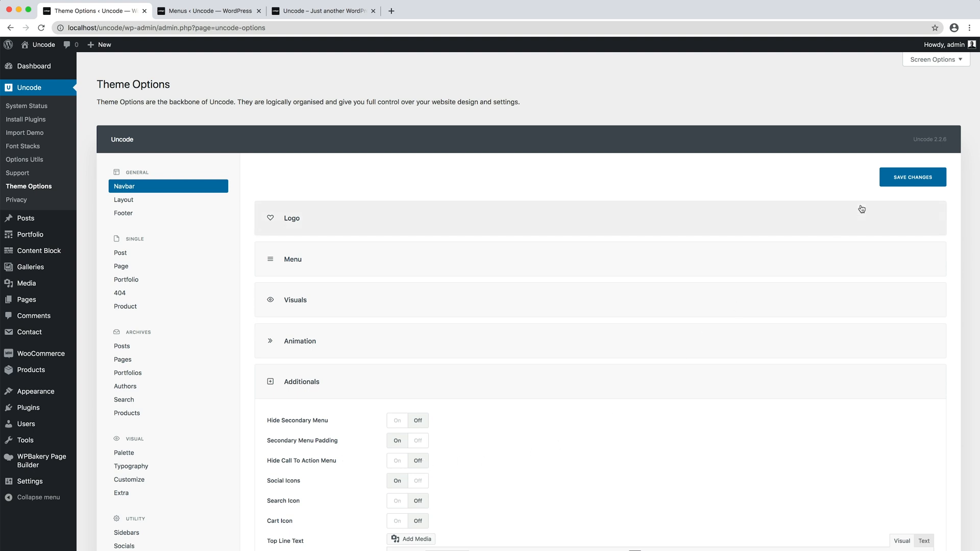
left_click(912, 177)
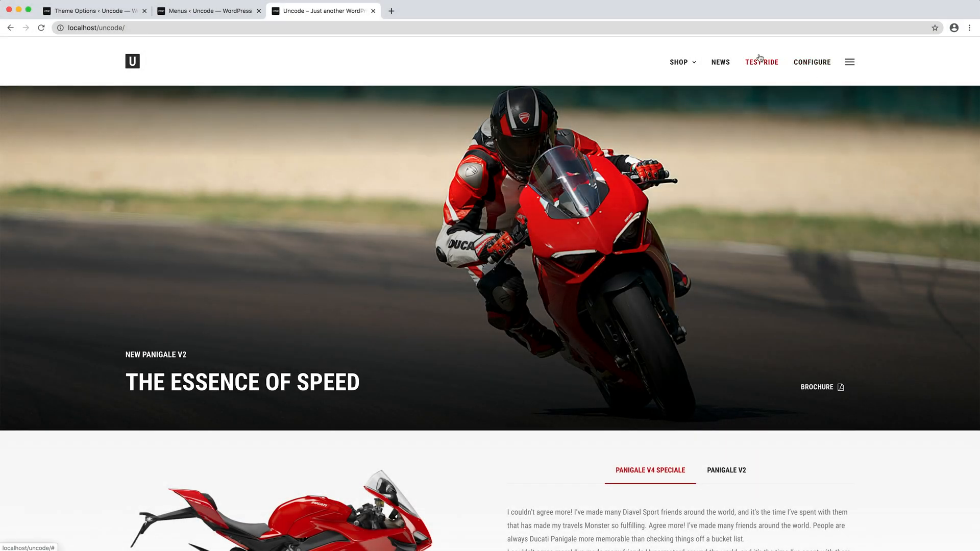
mouse_move(679, 62)
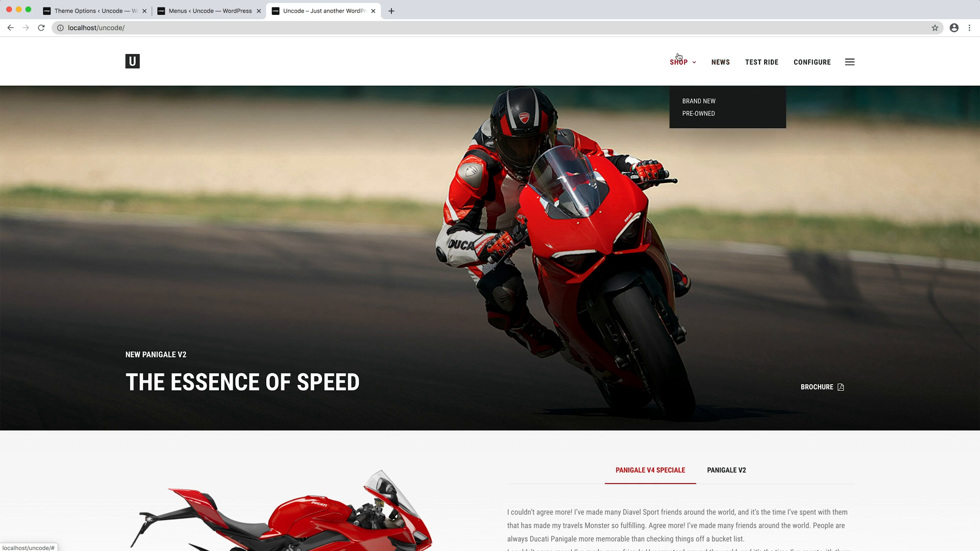
mouse_move(886, 107)
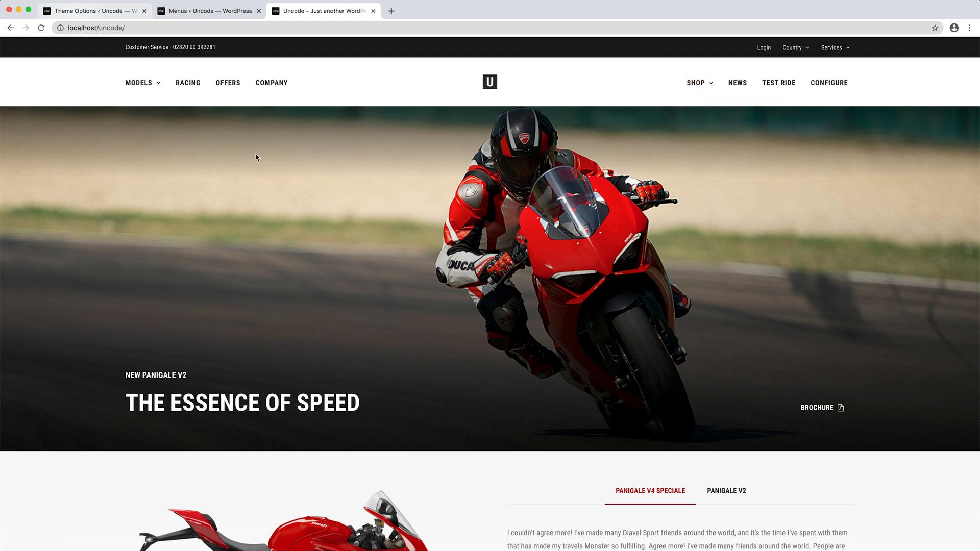
Reload the site to review the header's Shop, News, Test Ride and Configure items, then return to the CTA menu editor.
left_click(139, 82)
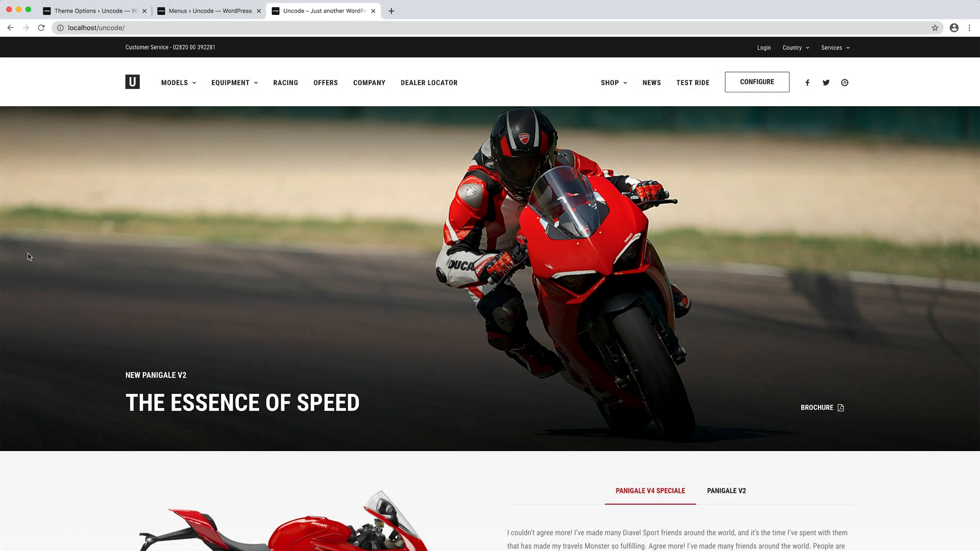
mouse_move(705, 173)
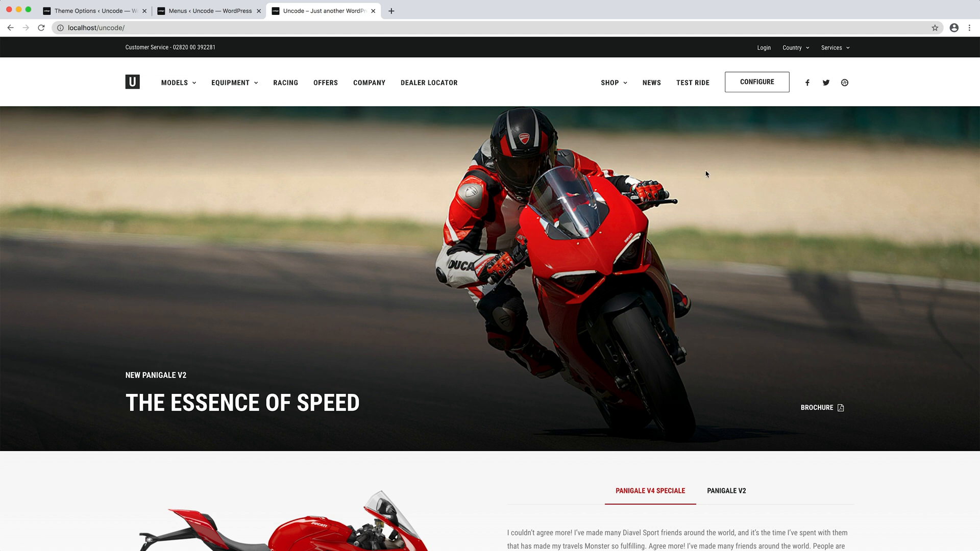
mouse_move(756, 82)
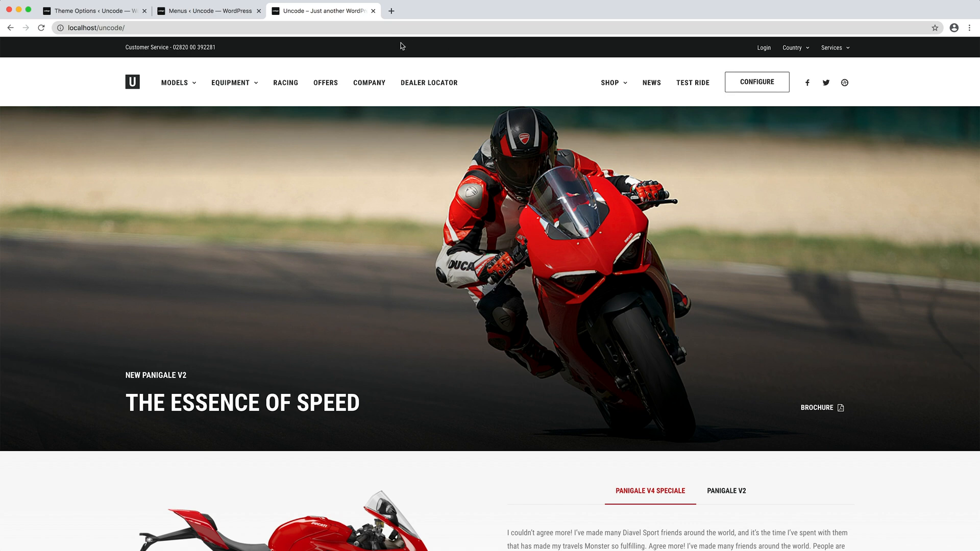
left_click(208, 10)
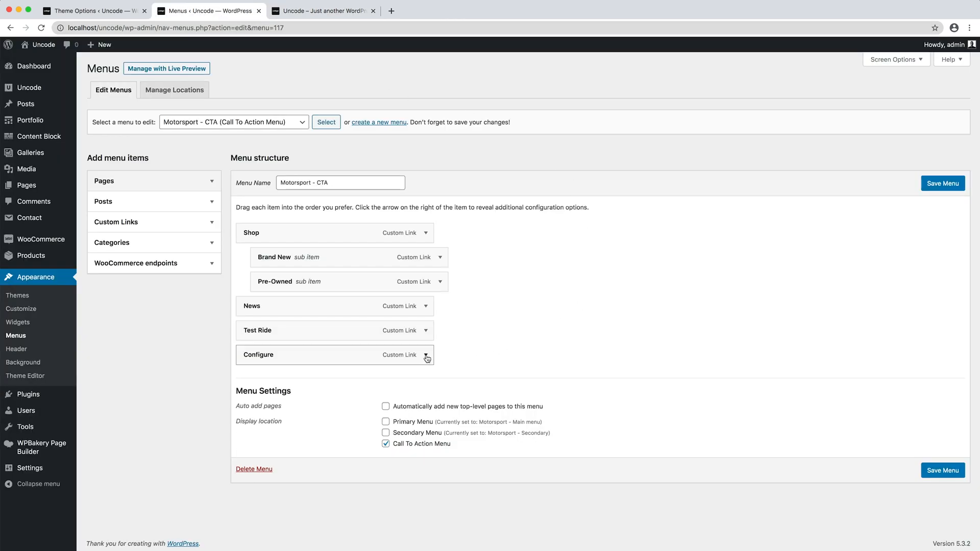
Enable Button style on the Configure item with CSS classes 'btn-accent btn-squared' and review Screen Options.
left_click(427, 354)
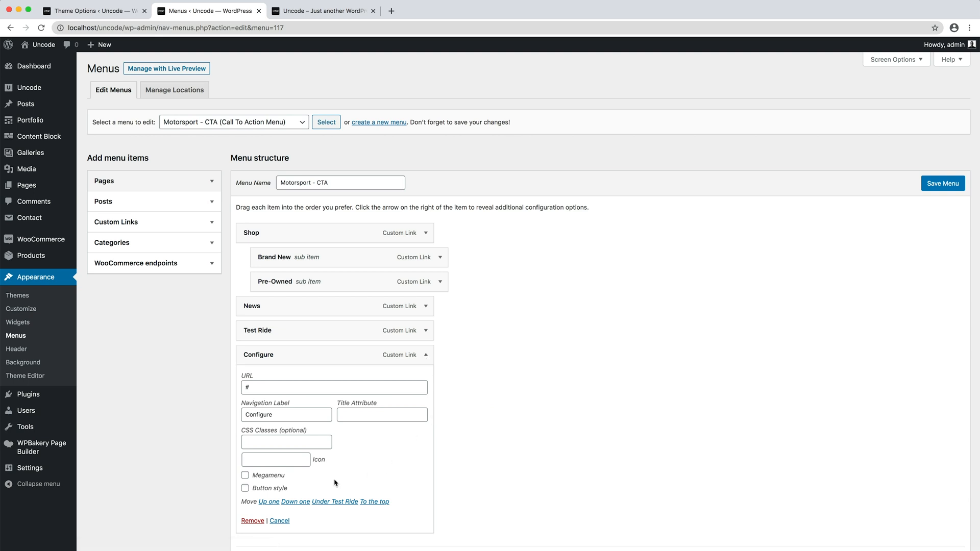
left_click(245, 488)
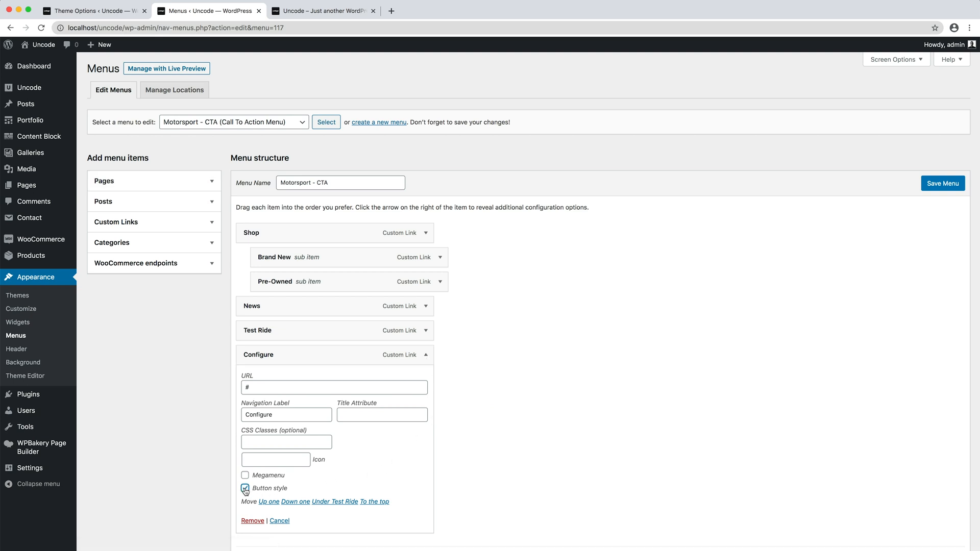
left_click(245, 489)
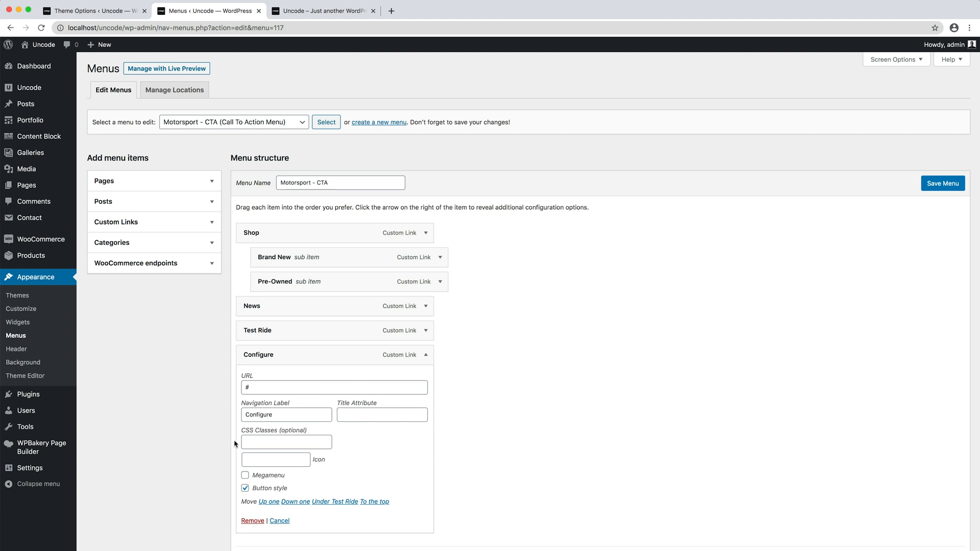
type("btn-accent btn-squared")
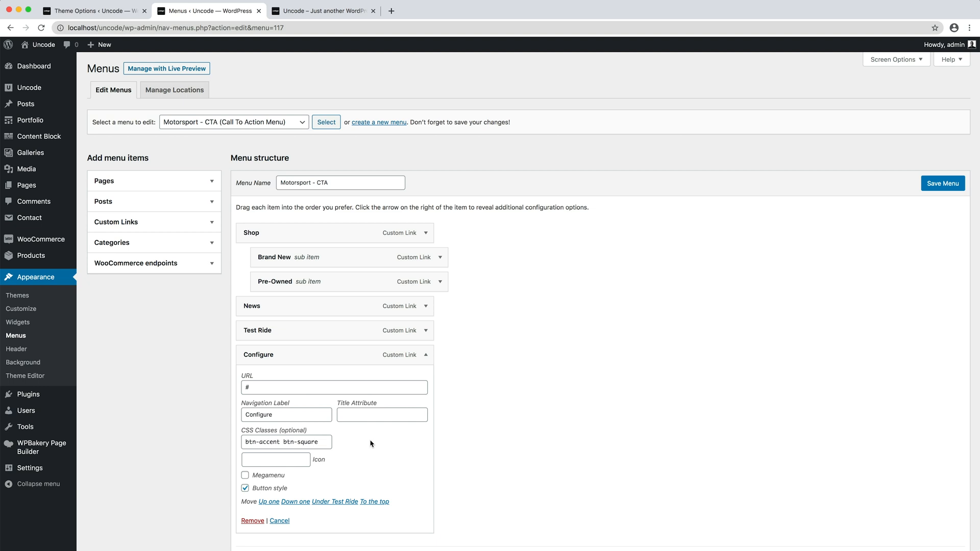
mouse_move(633, 312)
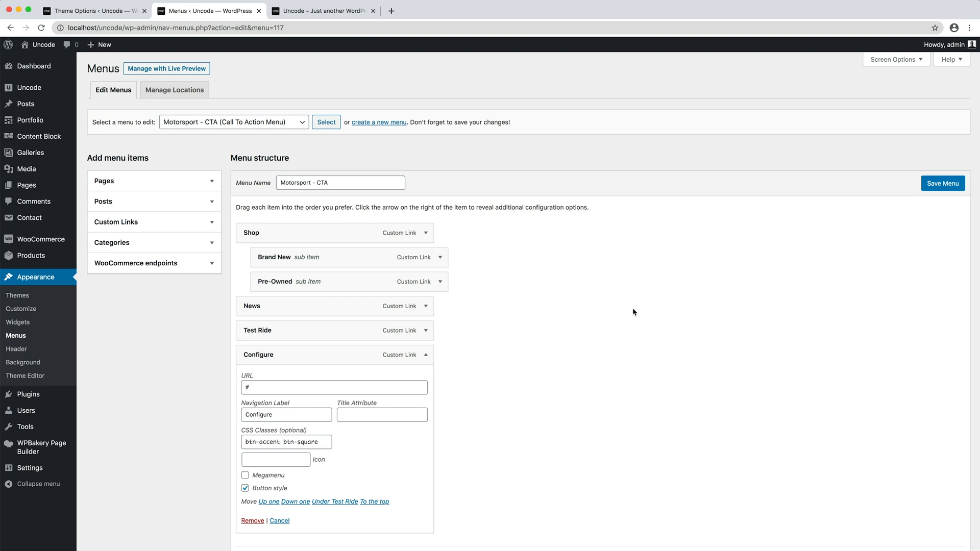
left_click(894, 59)
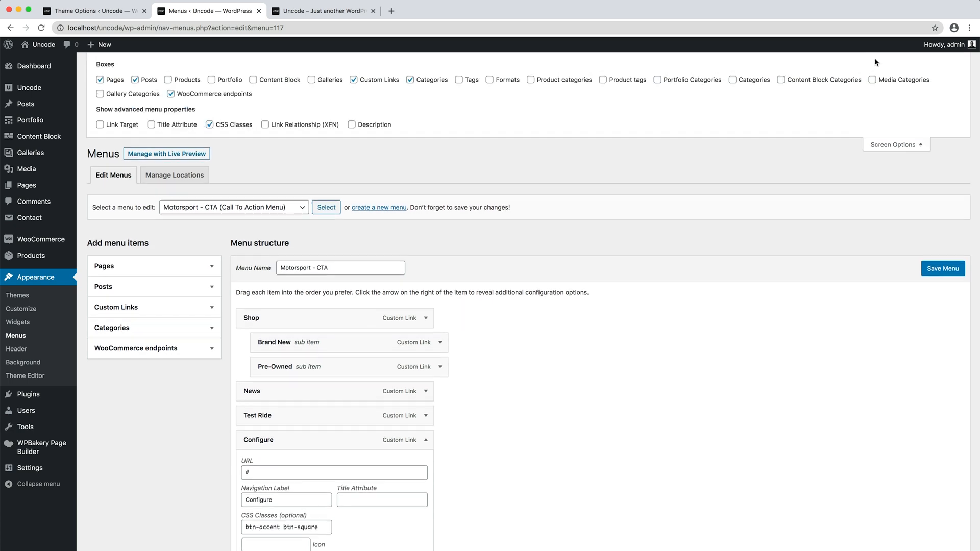
mouse_move(467, 164)
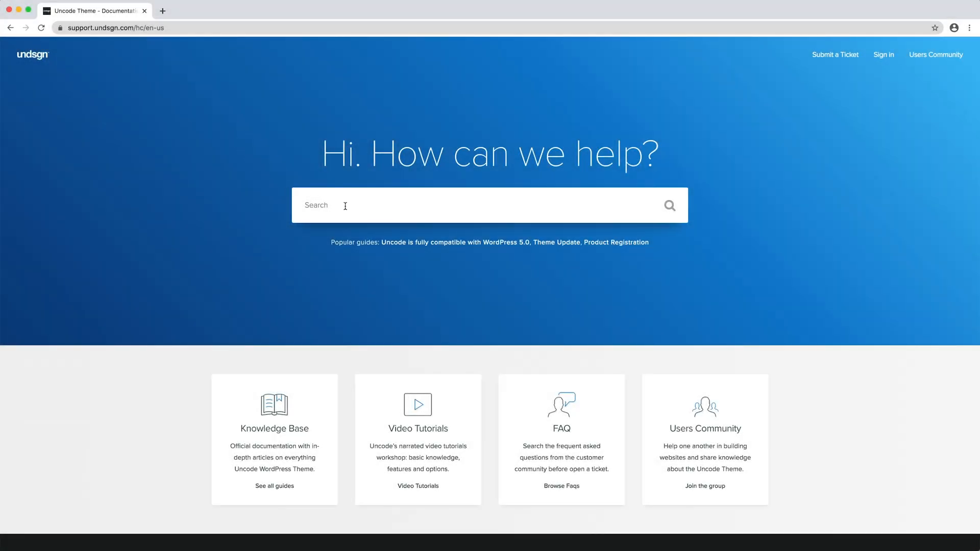
Look up the Button style classes in the Uncode Menu Options article, then return to the menu editor.
type("Memory Limit")
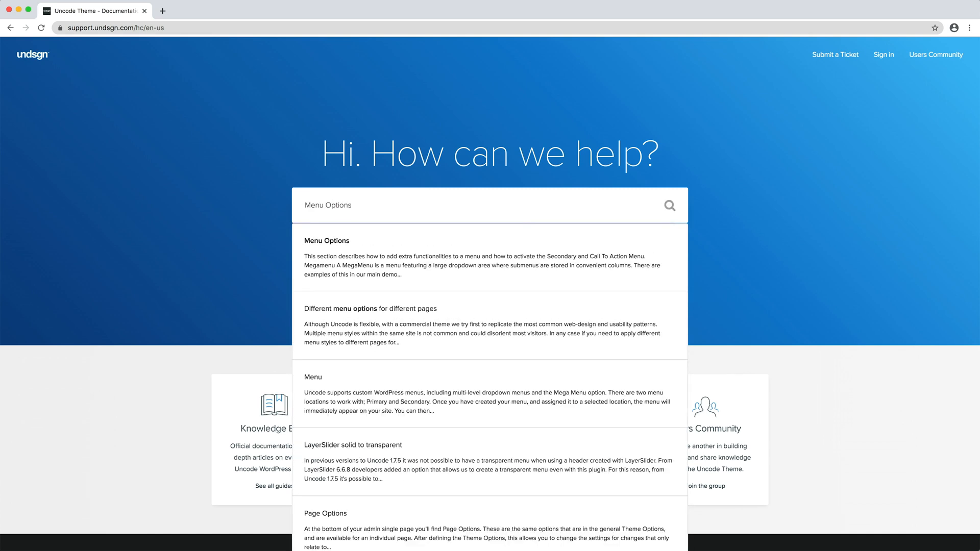
left_click(327, 241)
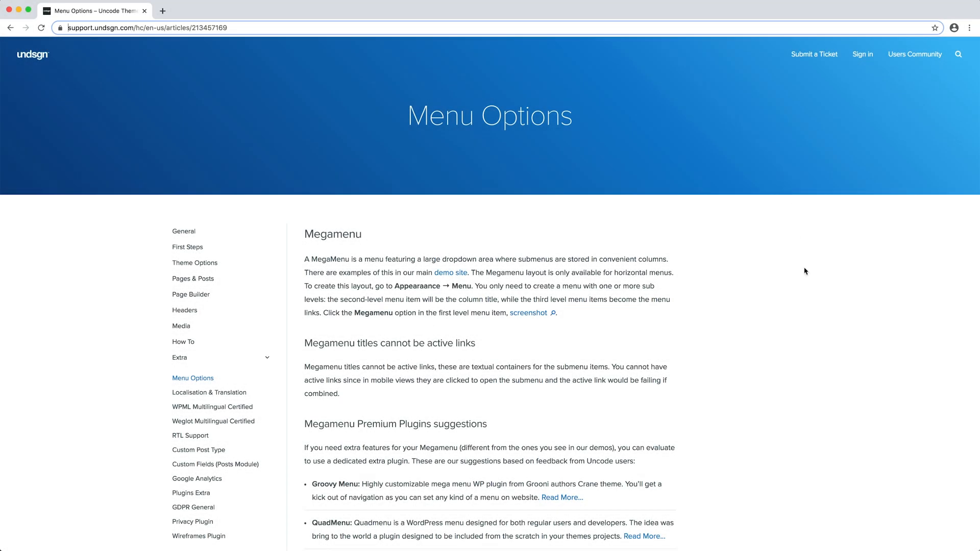
scroll("down", 3)
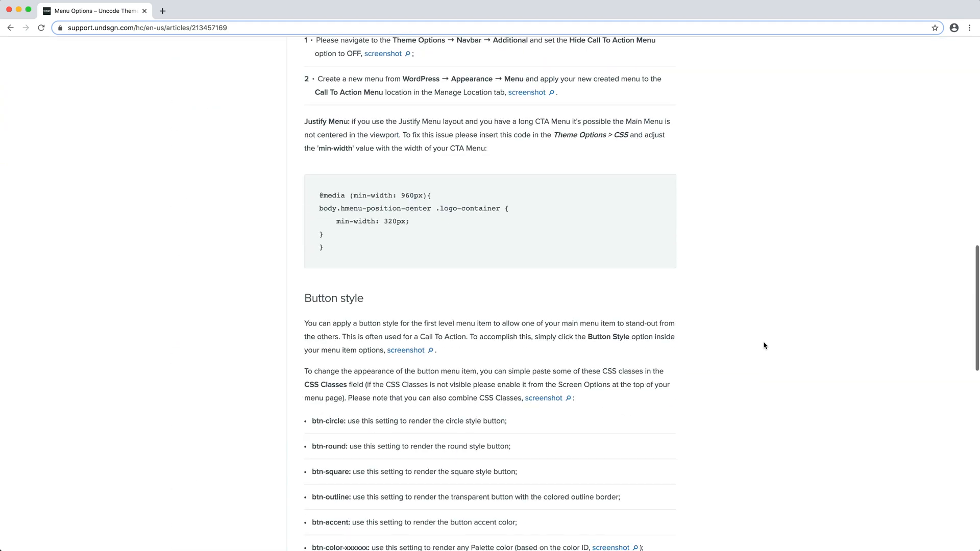
scroll("down", 3)
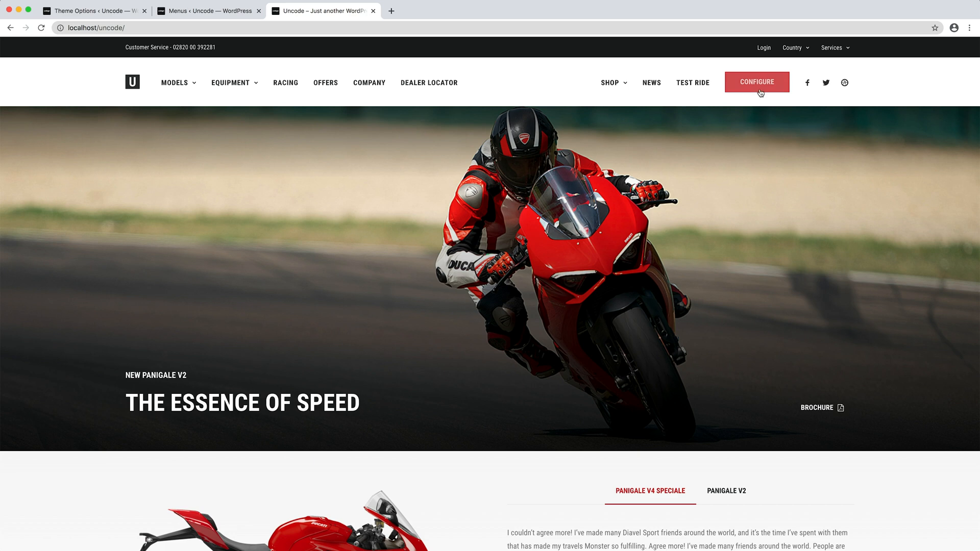
mouse_move(761, 129)
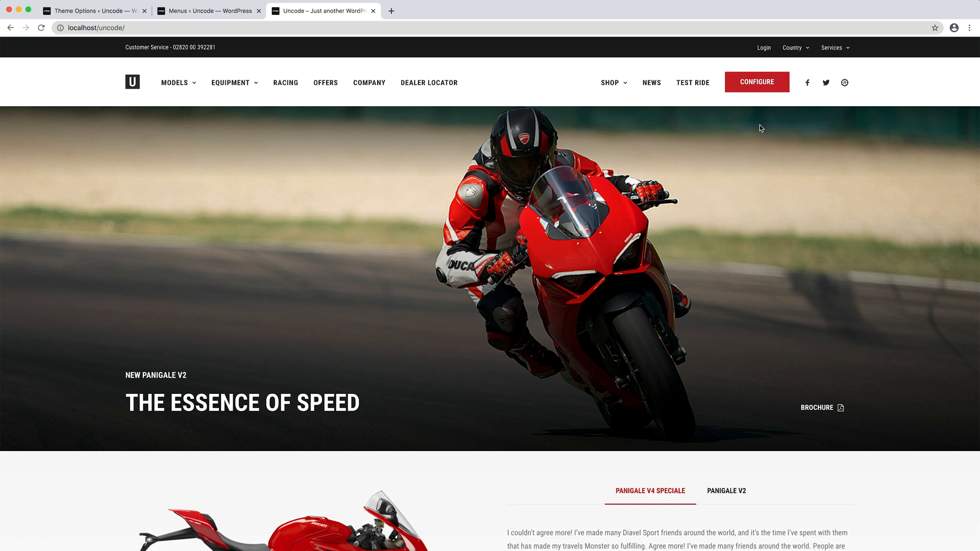
left_click(208, 11)
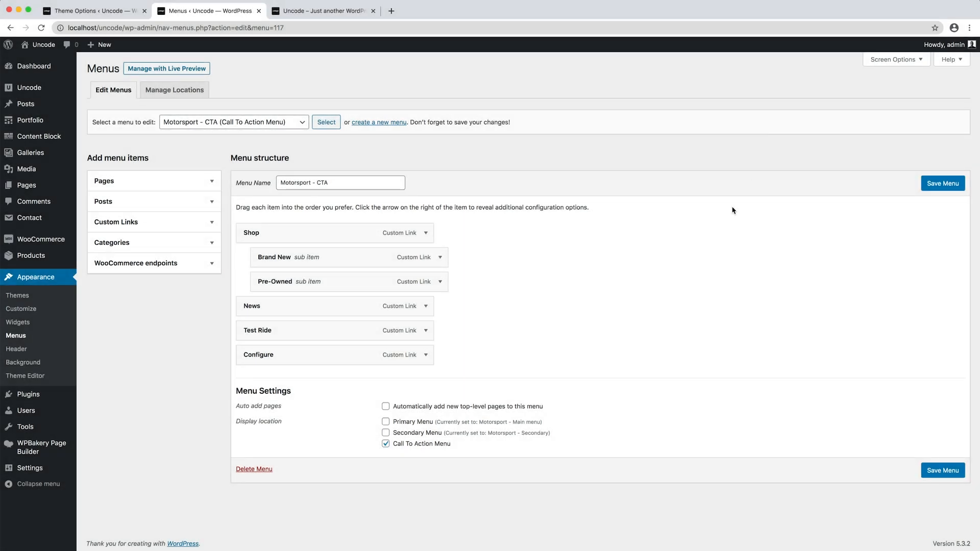
Assign the cogs icon to the Configure menu item, then view the updated header on the site.
left_click(428, 357)
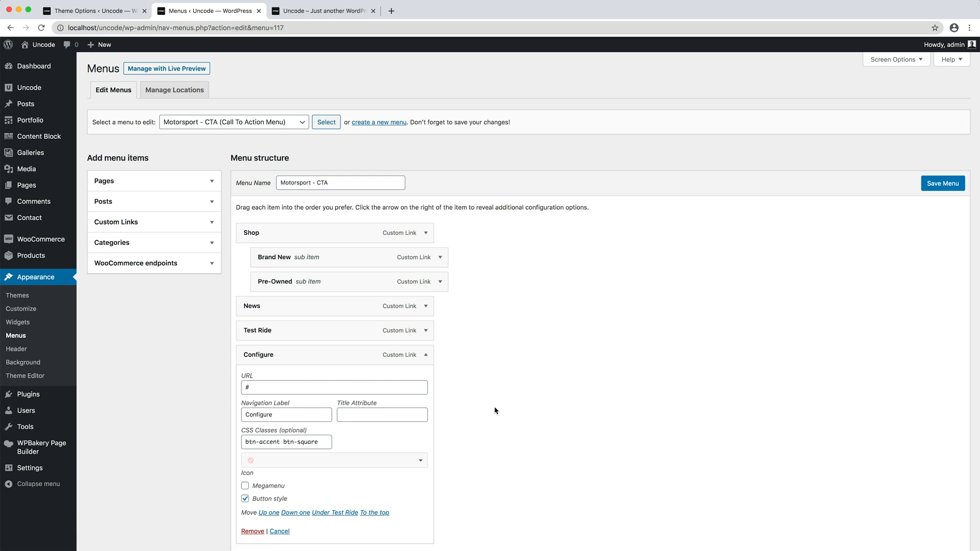
scroll("down", 3)
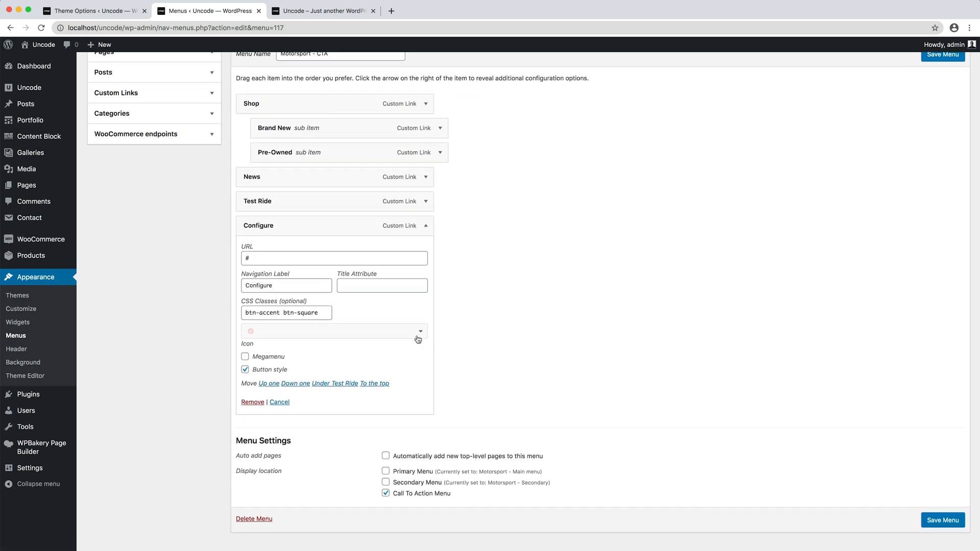
left_click(332, 331)
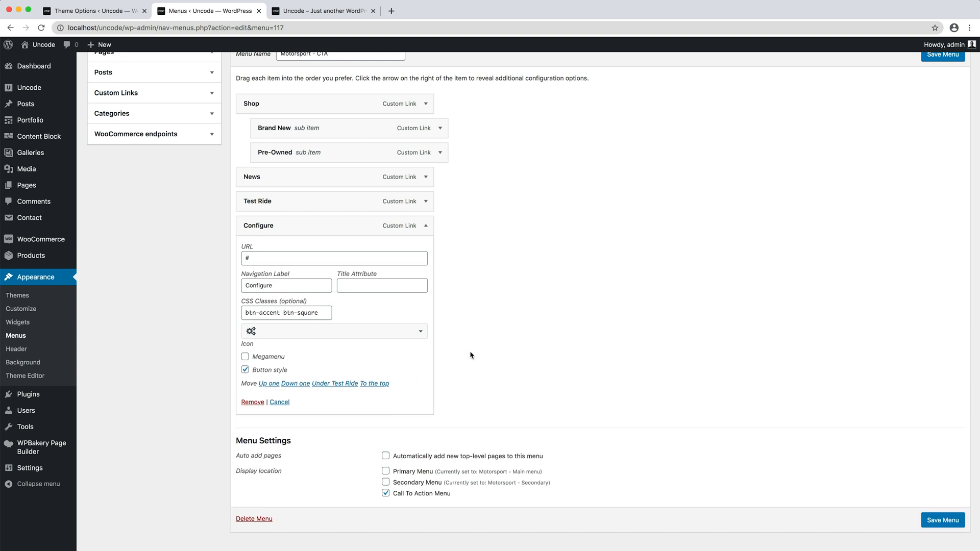
mouse_move(490, 339)
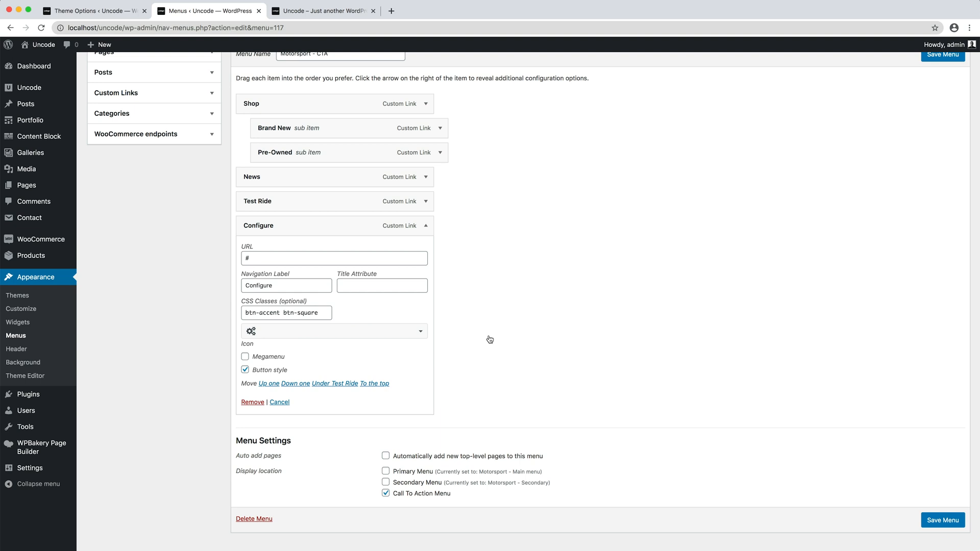
left_click(322, 10)
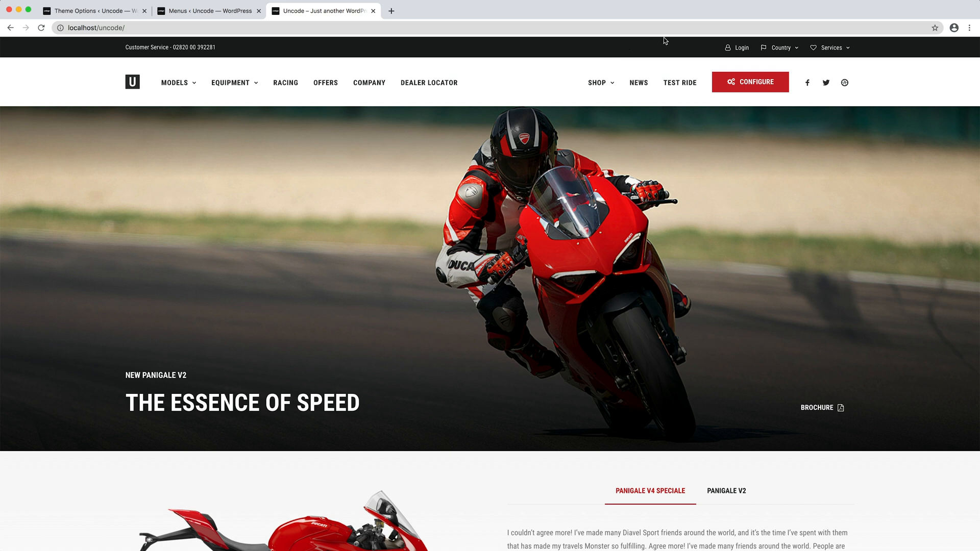
mouse_move(713, 51)
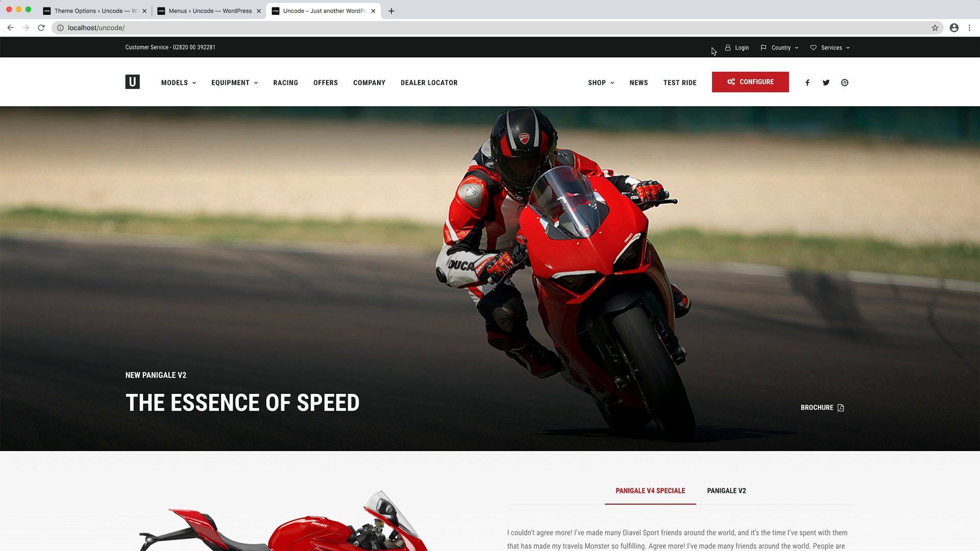
mouse_move(712, 52)
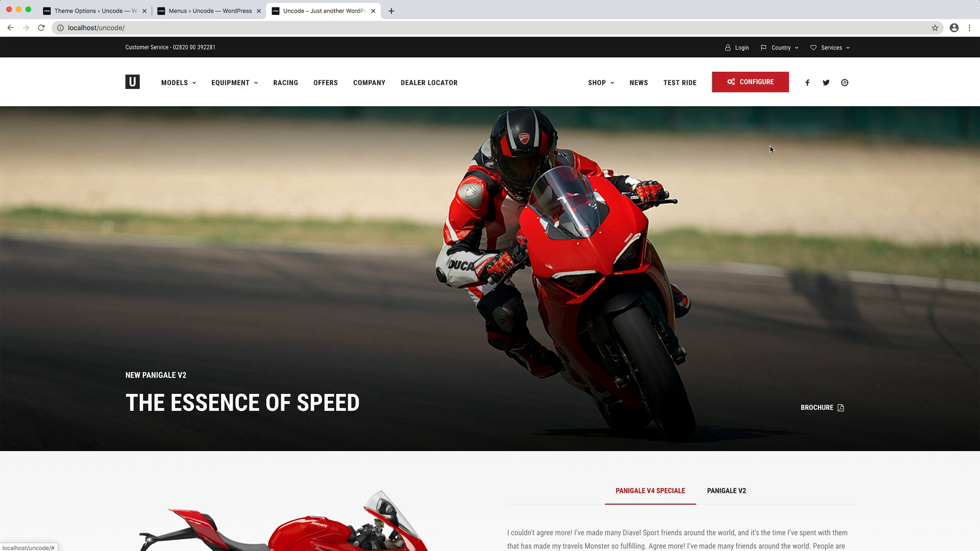
mouse_move(772, 162)
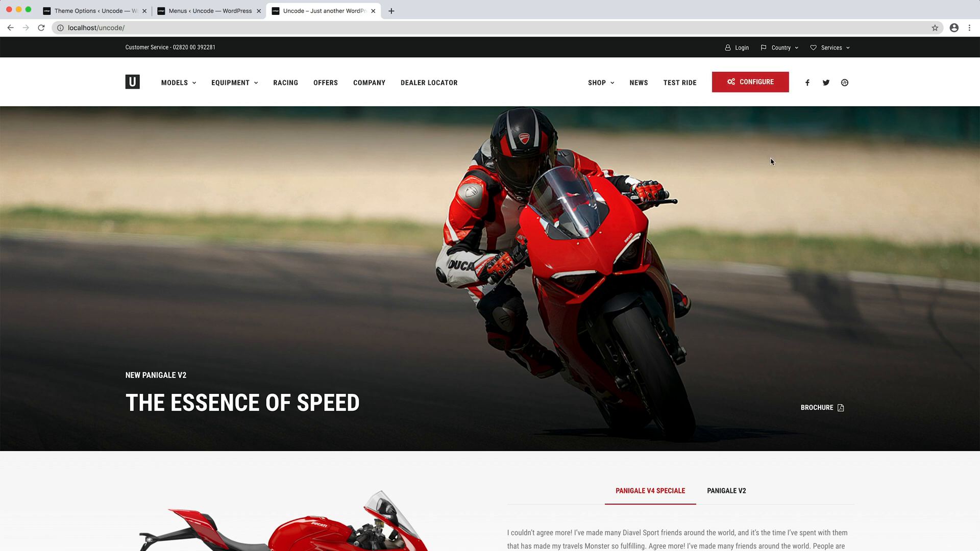
Scroll the homepage to check the compact sticky header with the Configure button.
scroll("down", 3)
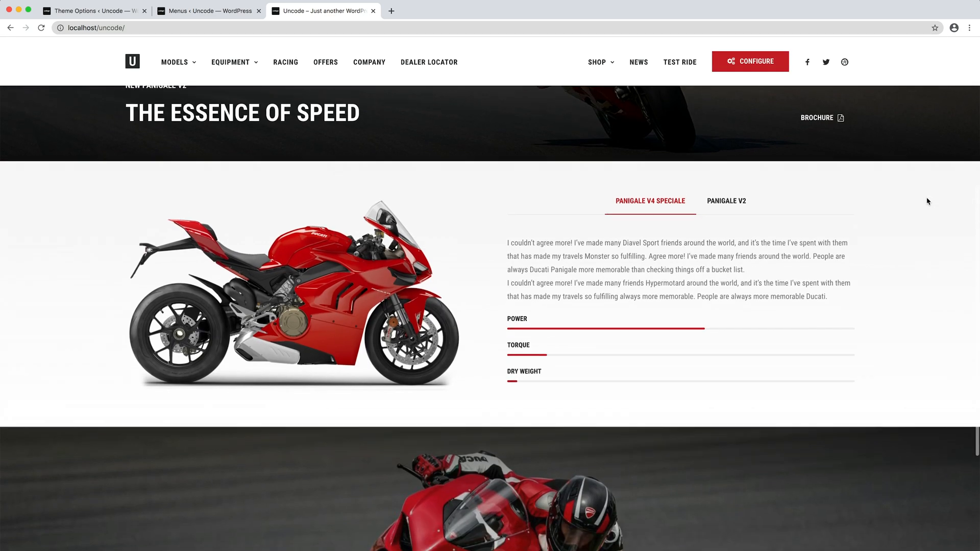